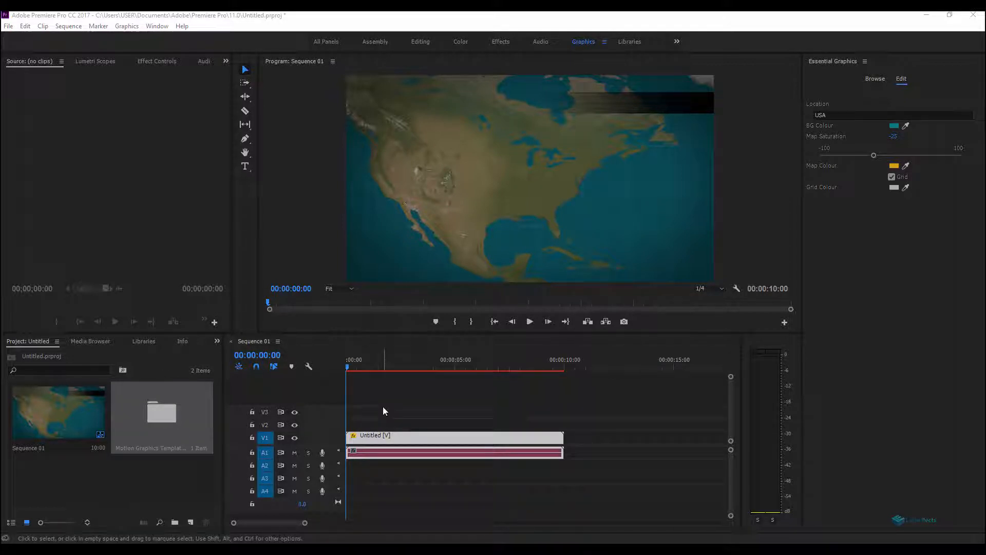
{"action": "mouse_move", "coordinate": [380, 394]}
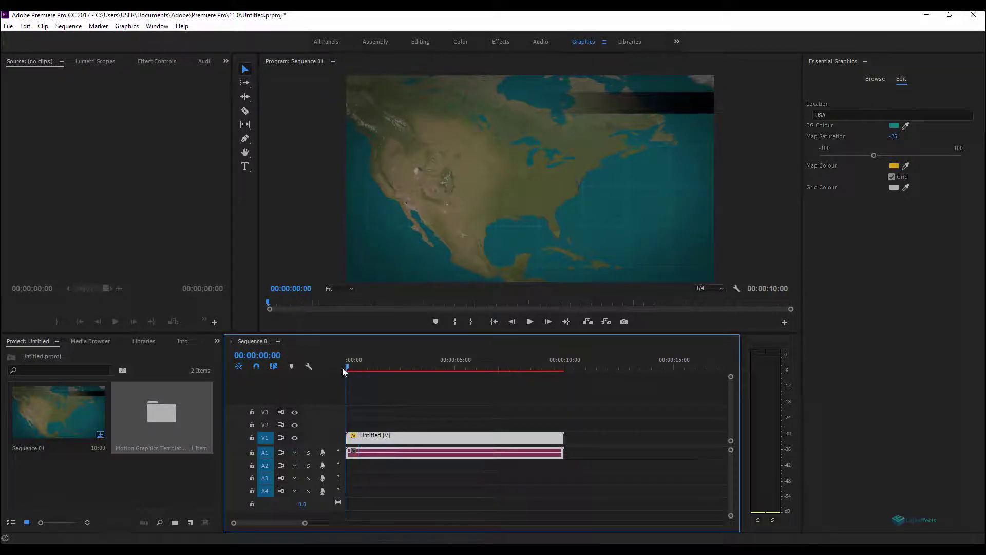
- Preview the USA map animation, restarting it once and then stopping playback
{"action": "left_click", "coordinate": [530, 321]}
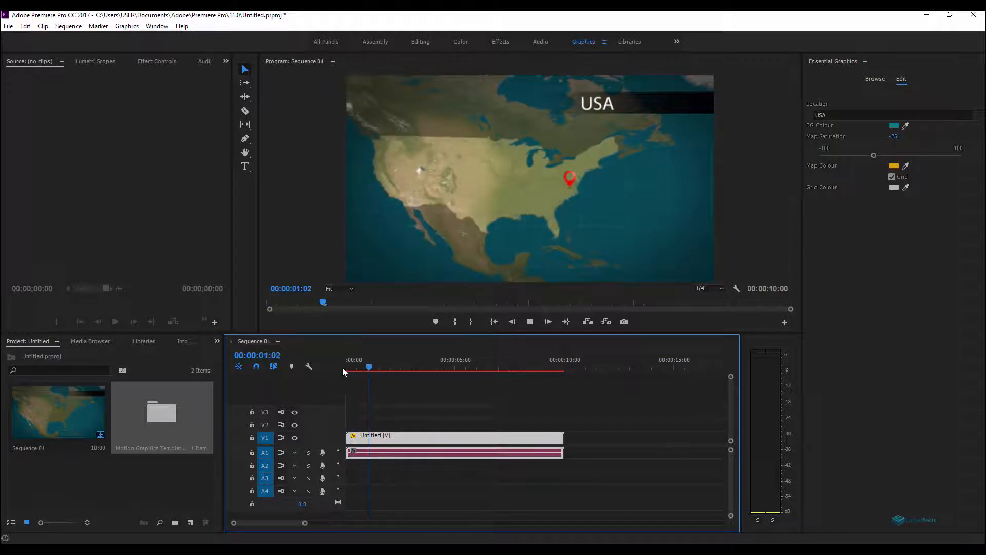
{"action": "left_click", "coordinate": [413, 367]}
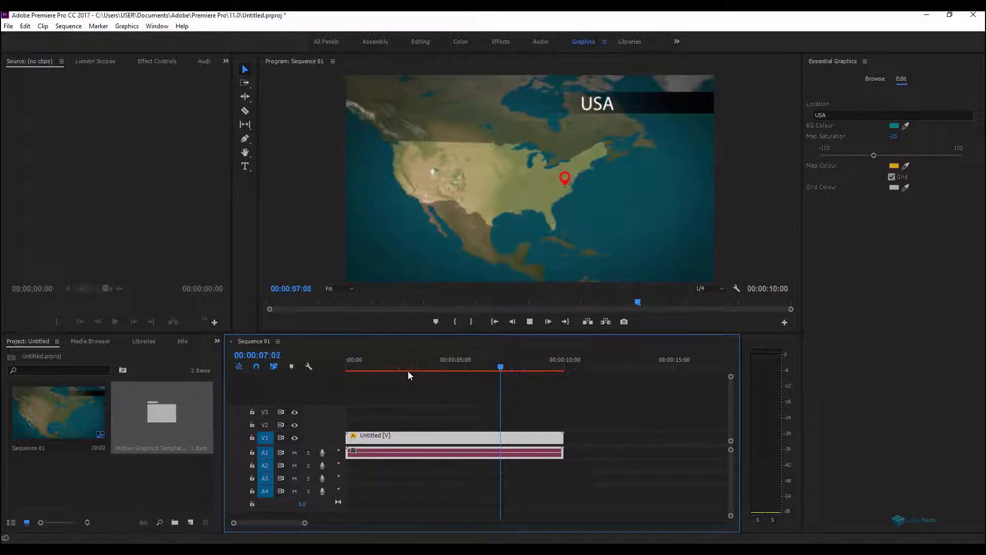
{"action": "left_click", "coordinate": [437, 368]}
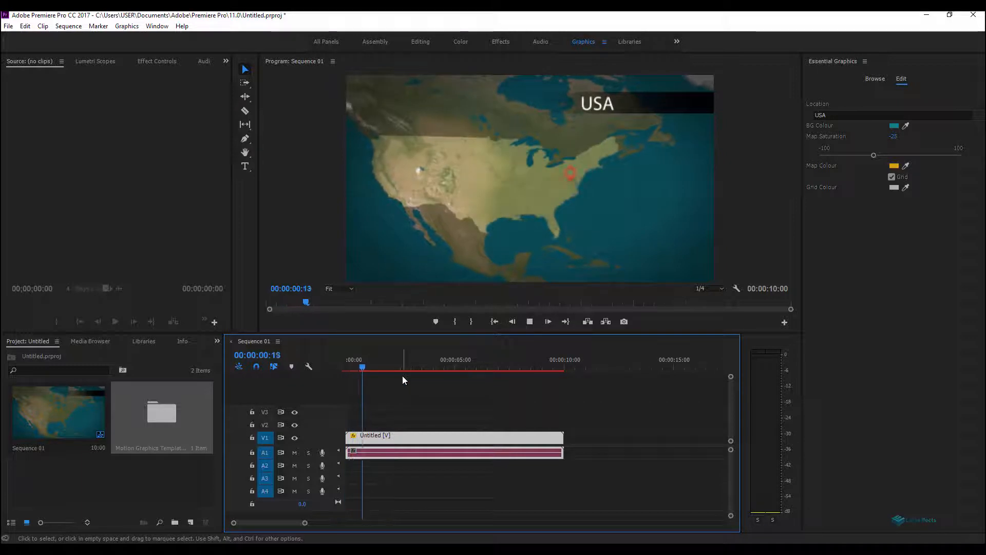
{"action": "left_click", "coordinate": [399, 360]}
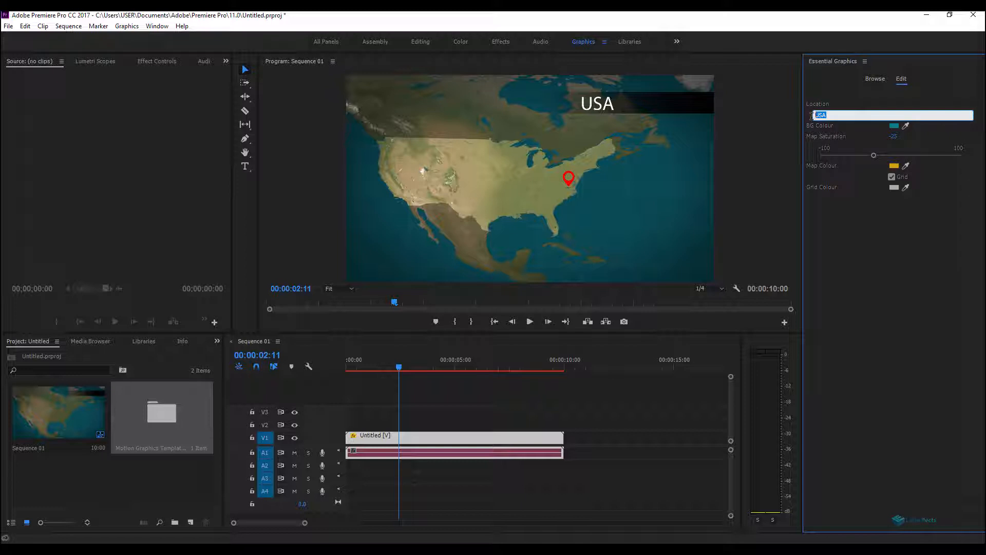
- Change the Location text from USA to France and preview the France animation
{"action": "type", "text": "fRANCE"}
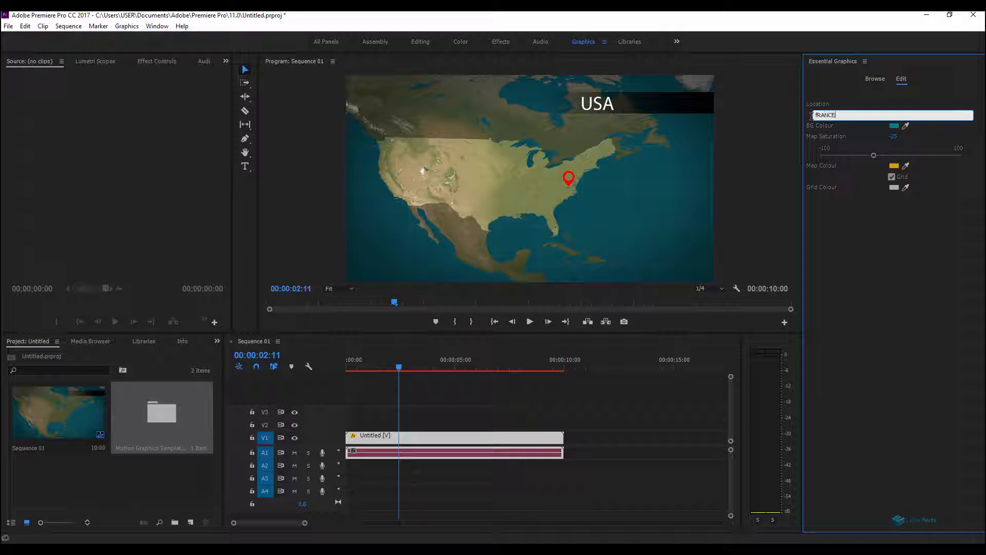
{"action": "double_click", "coordinate": [826, 115]}
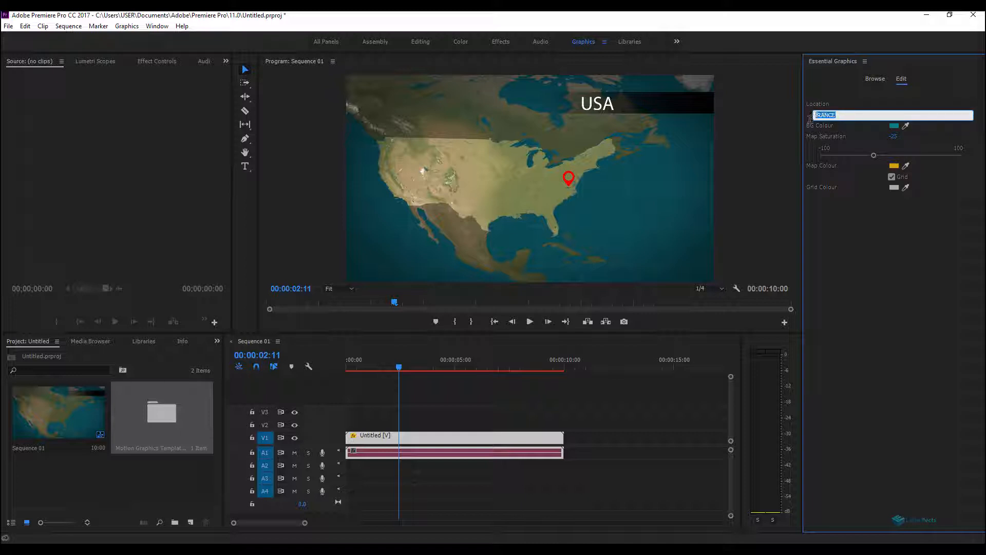
{"action": "type", "text": "France"}
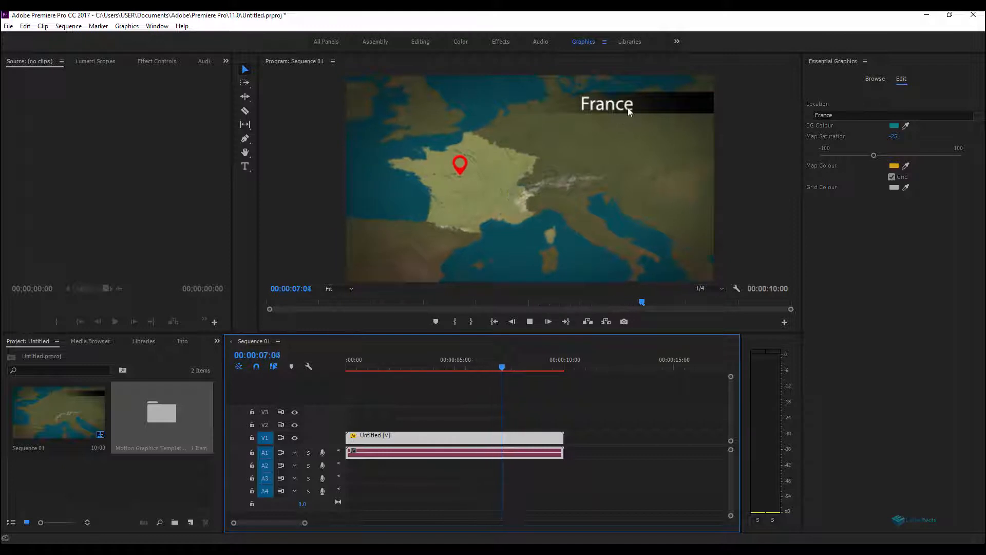
{"action": "left_click", "coordinate": [442, 368]}
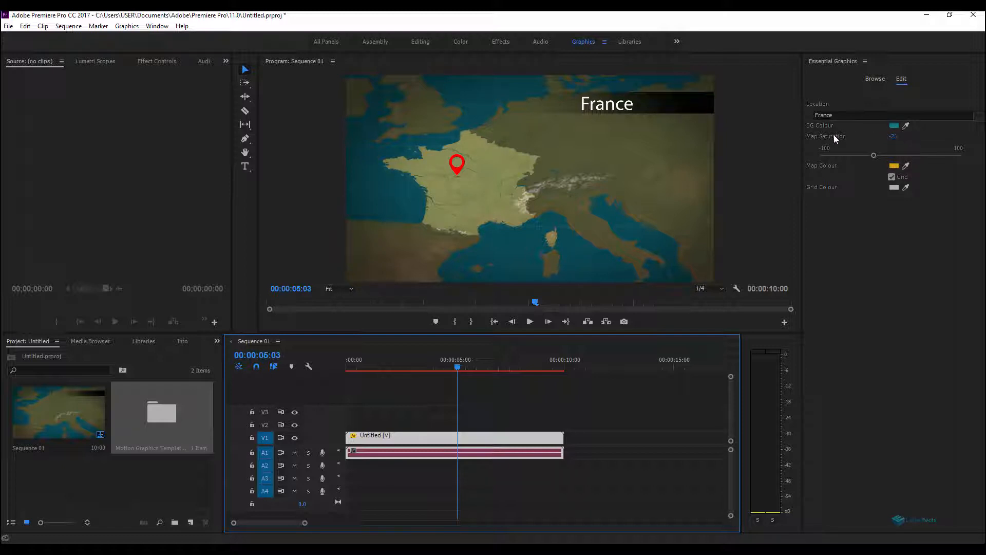
{"action": "mouse_move", "coordinate": [868, 172]}
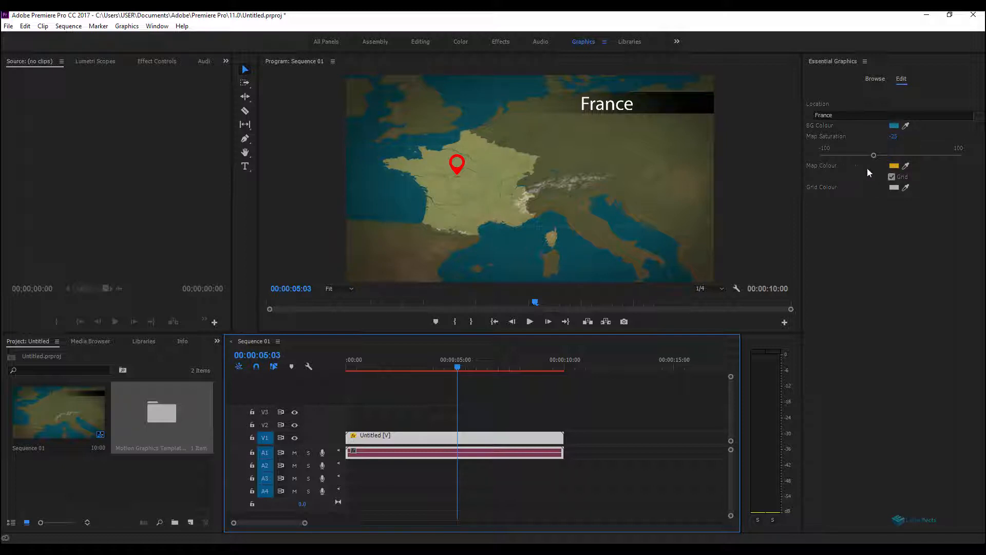
{"action": "mouse_move", "coordinate": [547, 200]}
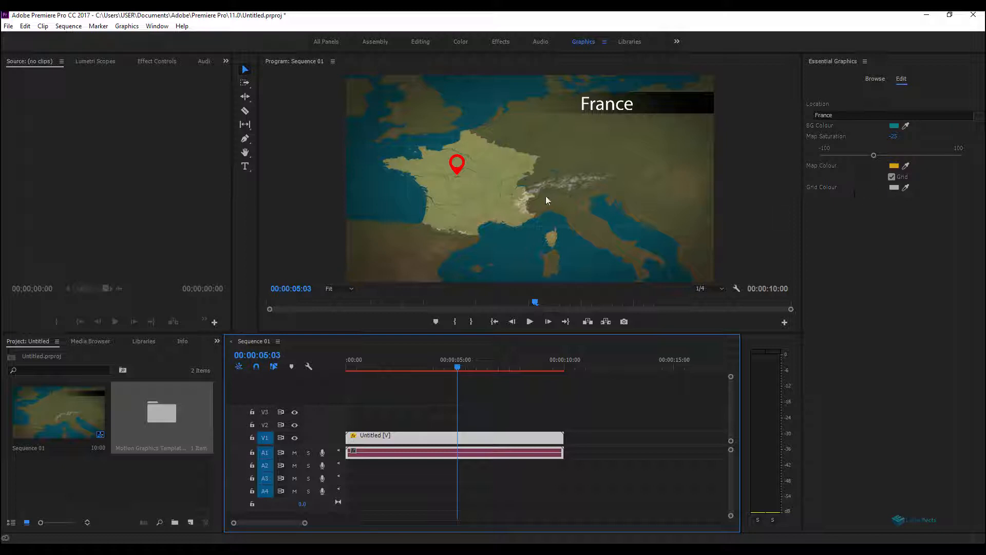
- Toggle the map Grid off and back on, then select the location name for replacement
{"action": "left_click", "coordinate": [892, 176]}
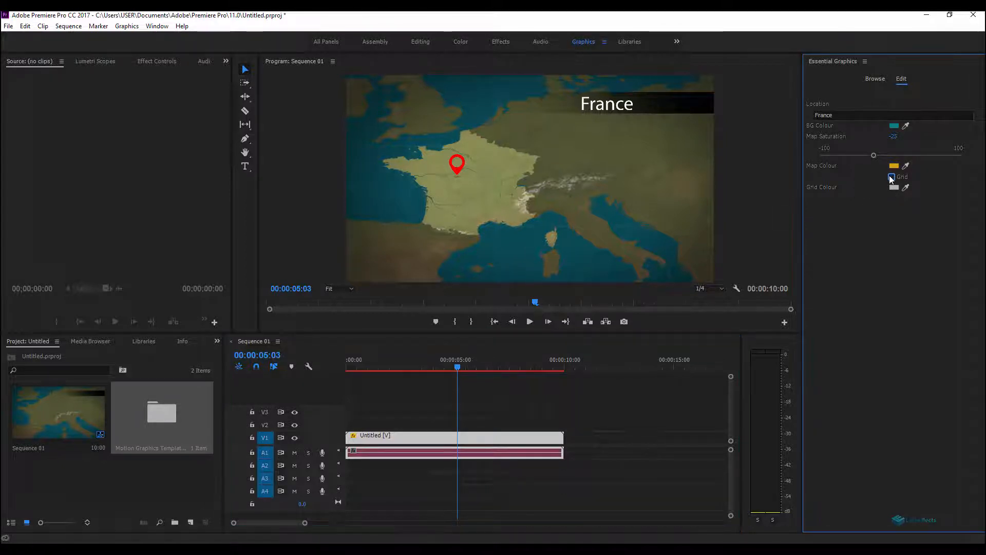
{"action": "left_click", "coordinate": [892, 177]}
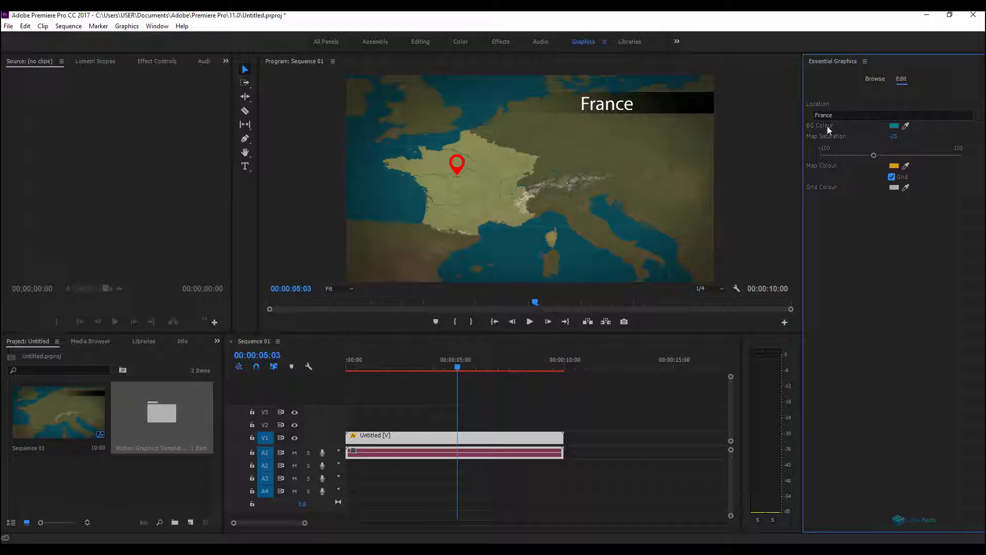
{"action": "double_click", "coordinate": [825, 115]}
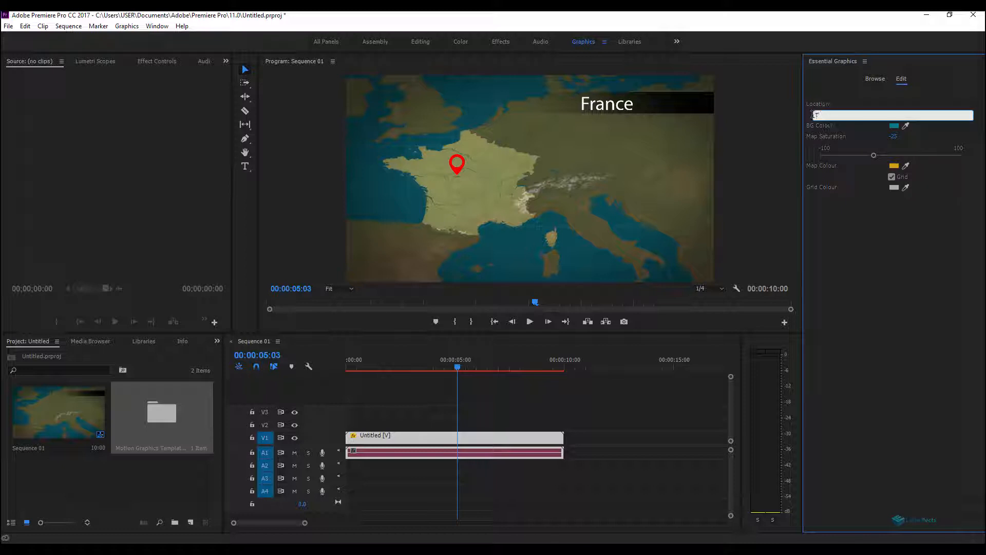
- Set the Location to Tunisia, then Egypt, then Australia, and preview the Australia animation
{"action": "type", "text": "Tunisia"}
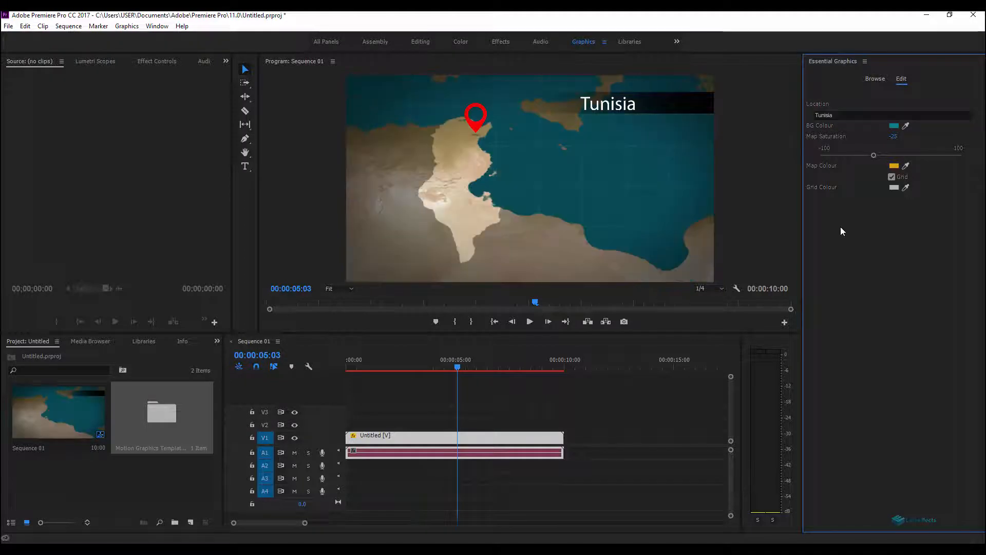
{"action": "mouse_move", "coordinate": [514, 190]}
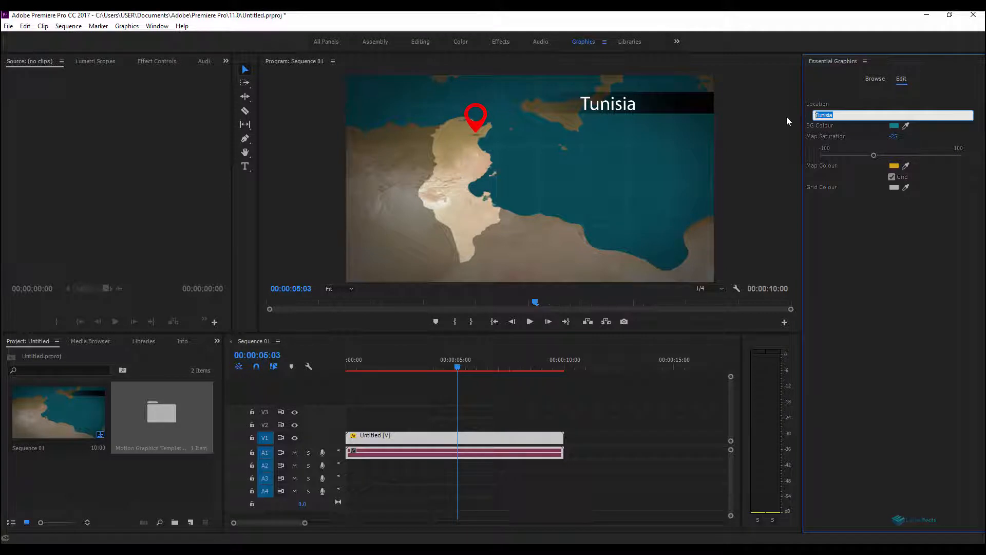
{"action": "type", "text": "Egypt"}
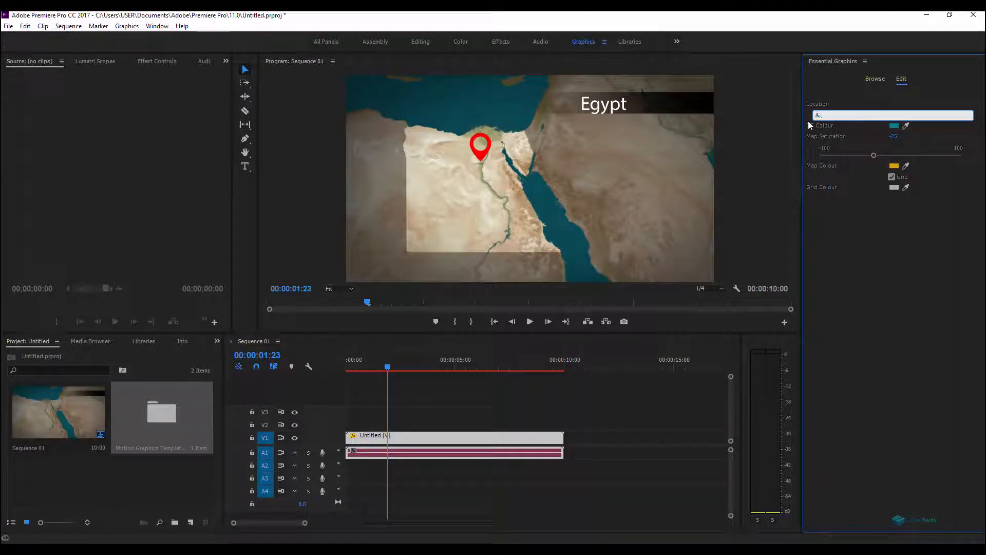
{"action": "type", "text": "Australia"}
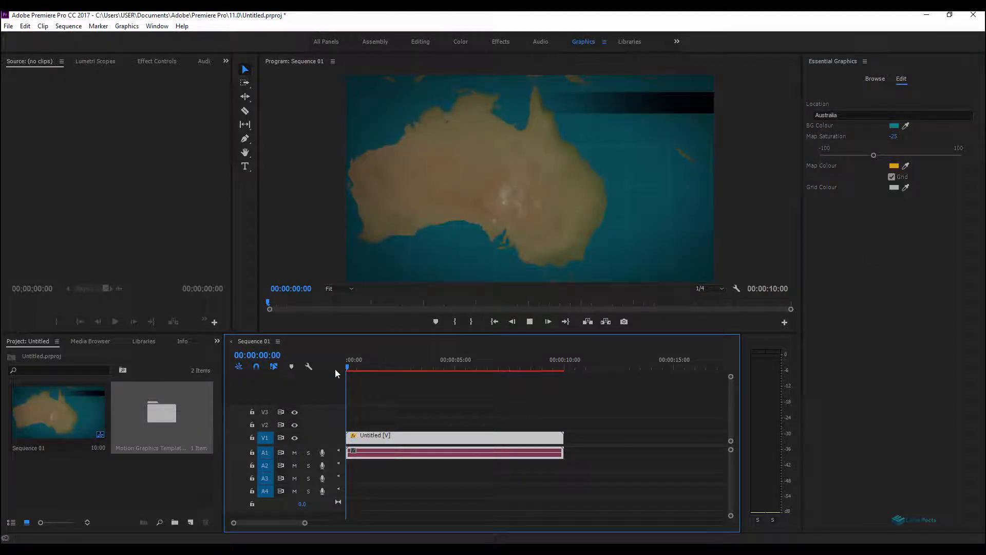
{"action": "left_click", "coordinate": [385, 367]}
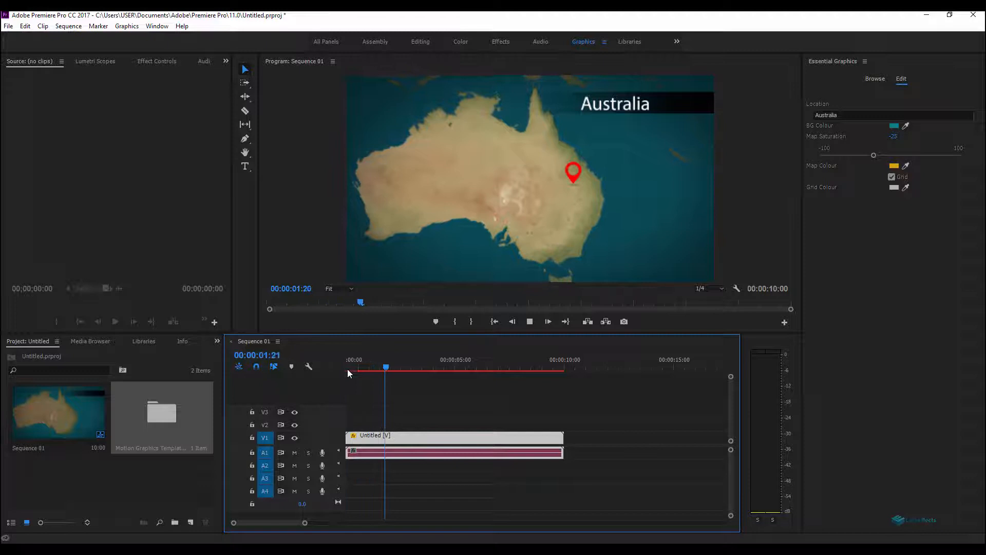
{"action": "left_click", "coordinate": [391, 366]}
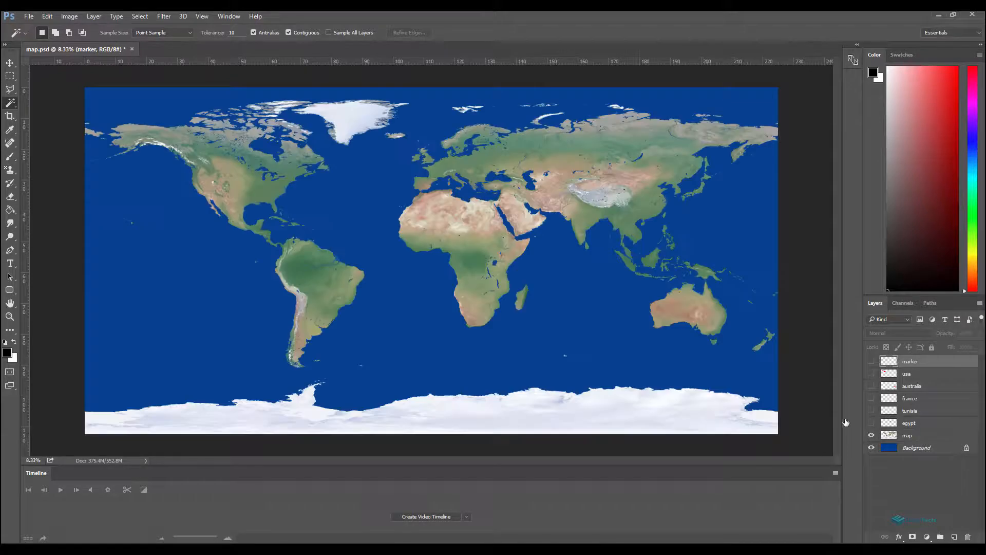
- Show the red country shape layers for USA, France, Tunisia, Egypt and Australia over the map
{"action": "left_click", "coordinate": [871, 448]}
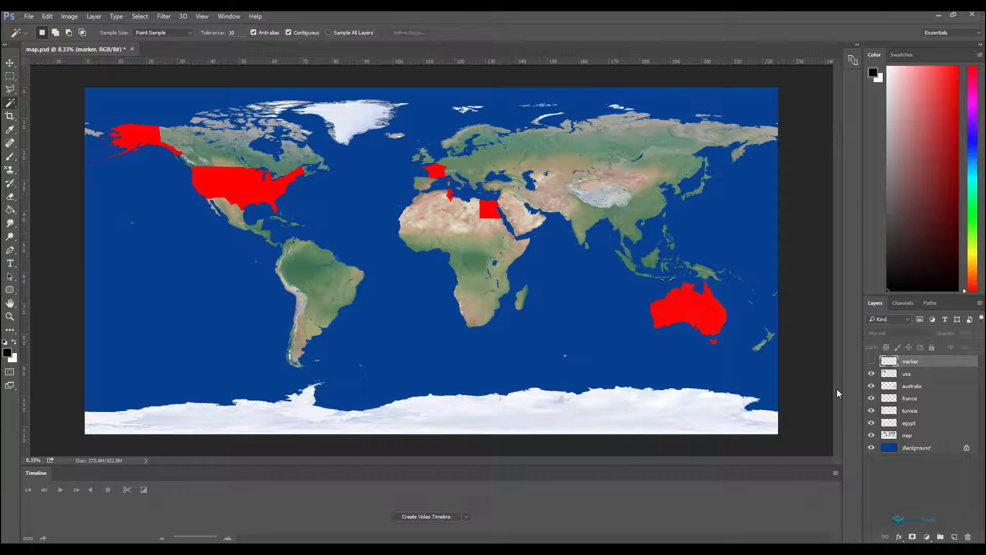
{"action": "left_click", "coordinate": [872, 362]}
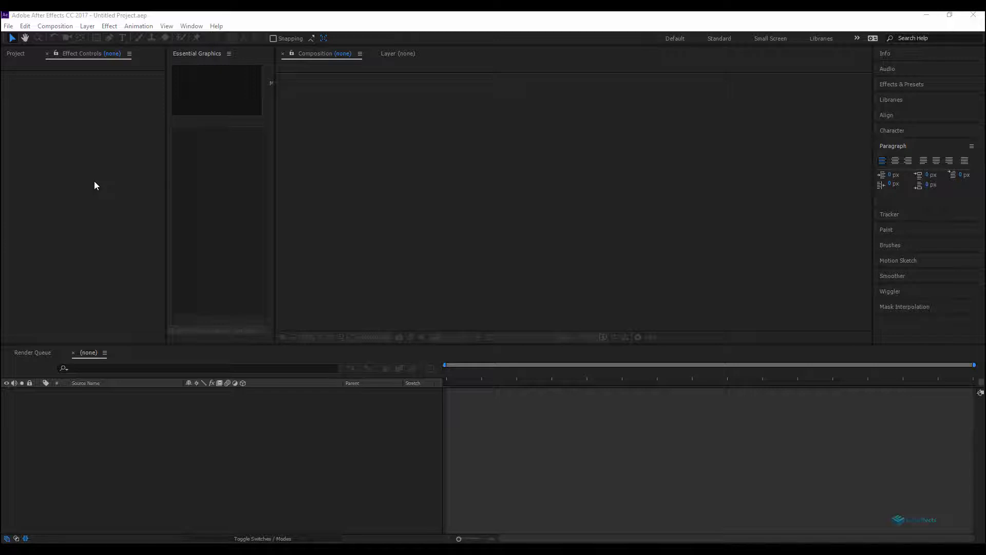
{"action": "mouse_move", "coordinate": [283, 146]}
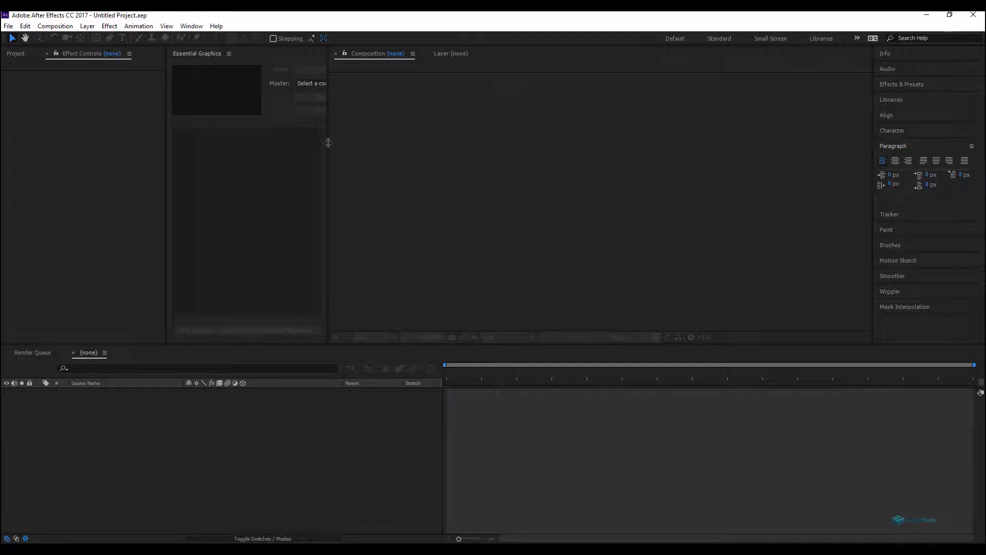
{"action": "mouse_move", "coordinate": [246, 236]}
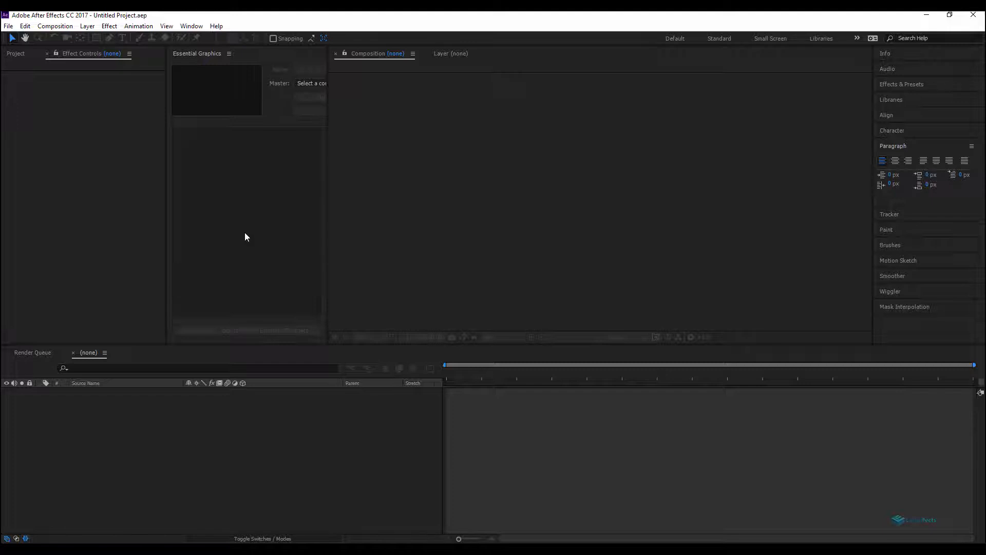
{"action": "mouse_move", "coordinate": [60, 123]}
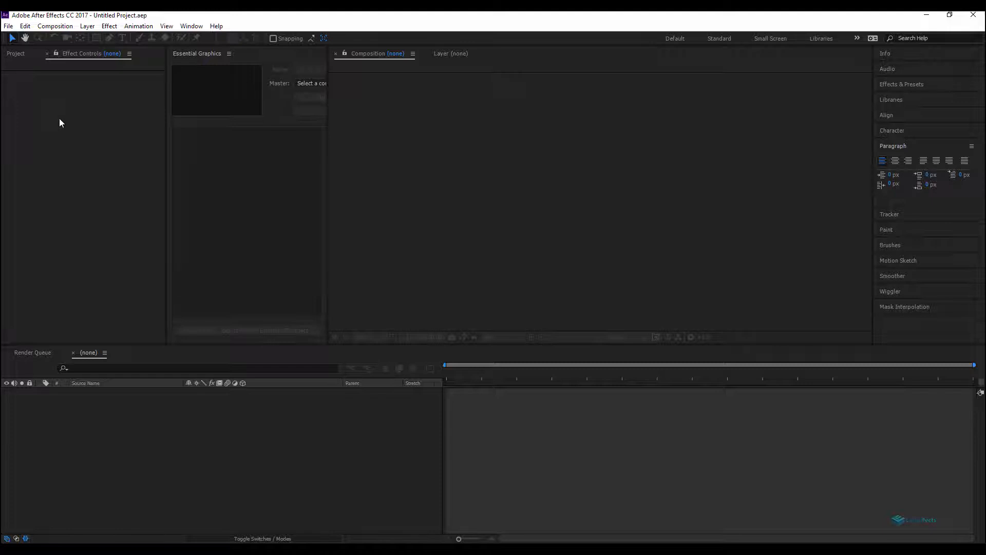
{"action": "mouse_move", "coordinate": [65, 142]}
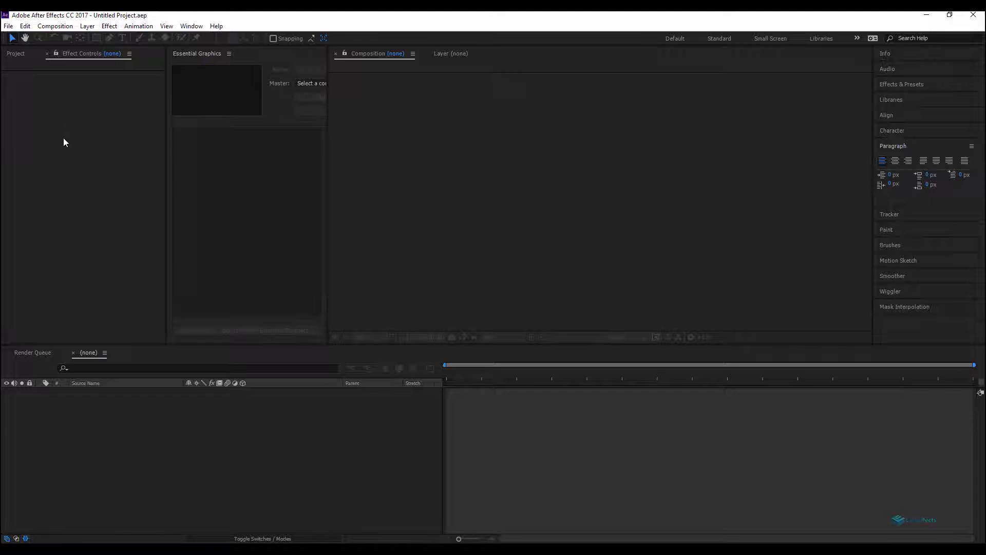
- Import map.psd as a Composition retaining layer sizes, open it, and select the egypt layer
{"action": "left_click", "coordinate": [17, 54]}
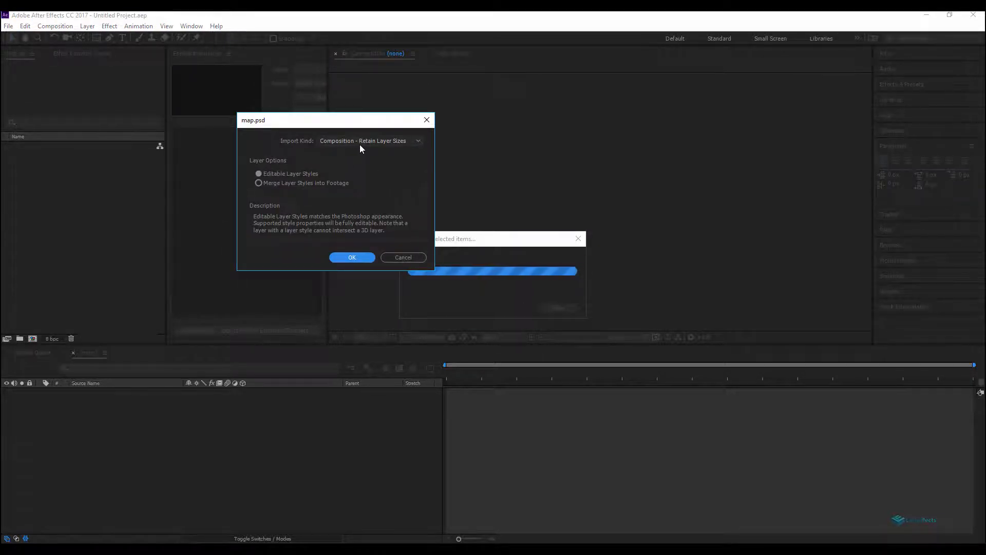
{"action": "left_click", "coordinate": [352, 257]}
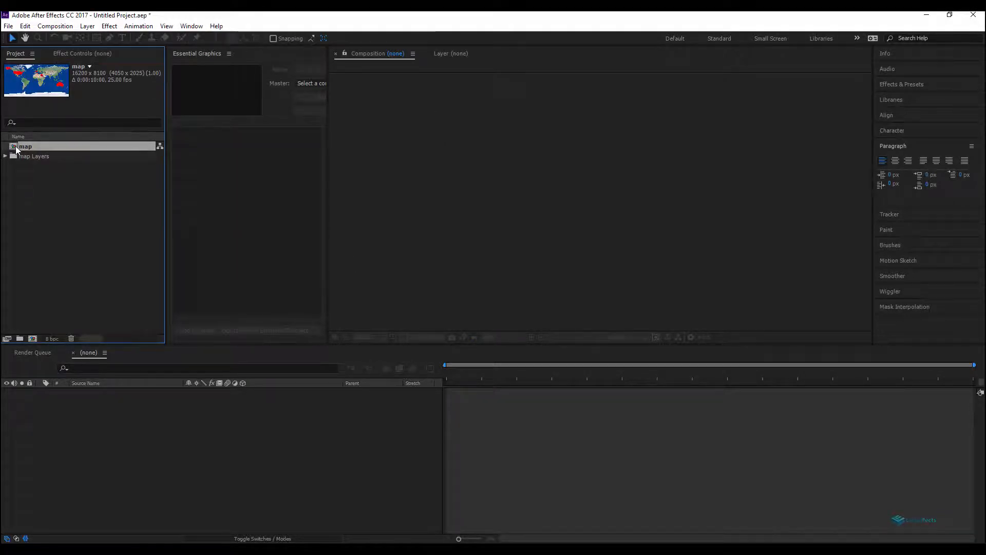
{"action": "double_click", "coordinate": [24, 146]}
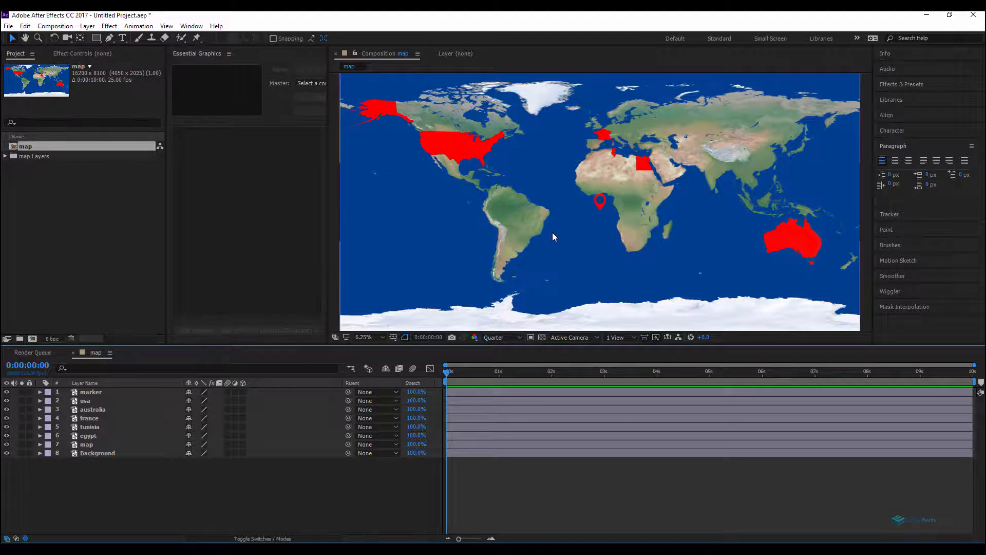
{"action": "mouse_move", "coordinate": [465, 378]}
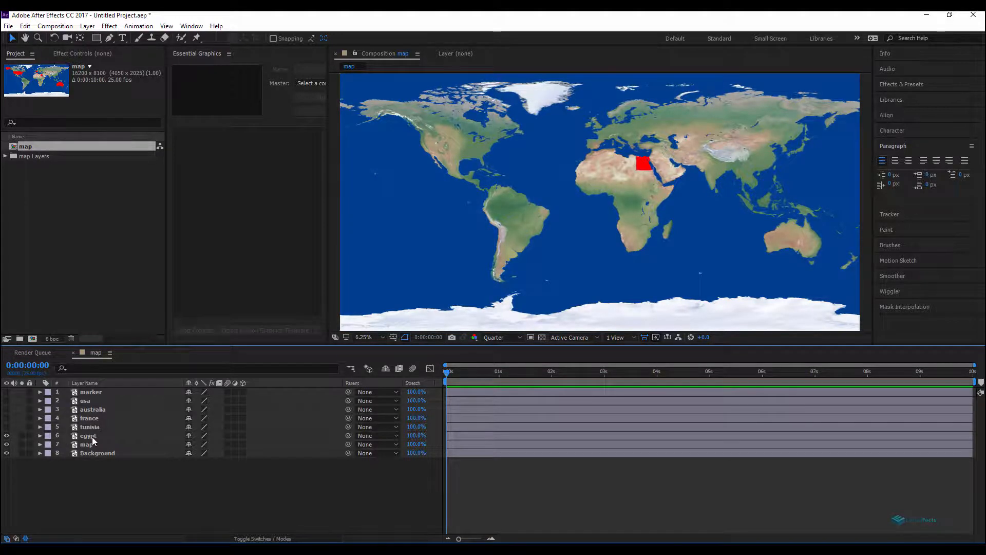
{"action": "left_click", "coordinate": [88, 435]}
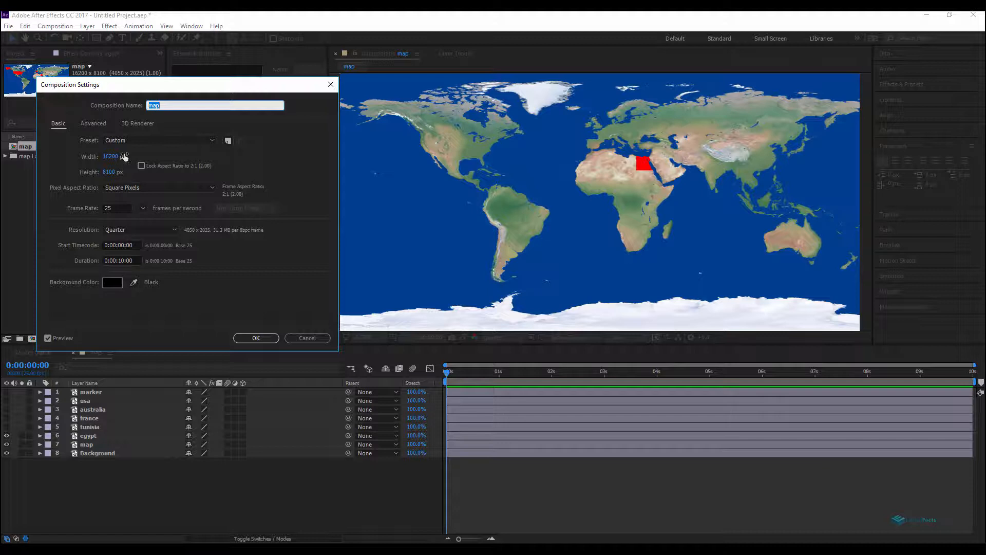
{"action": "left_click", "coordinate": [160, 140]}
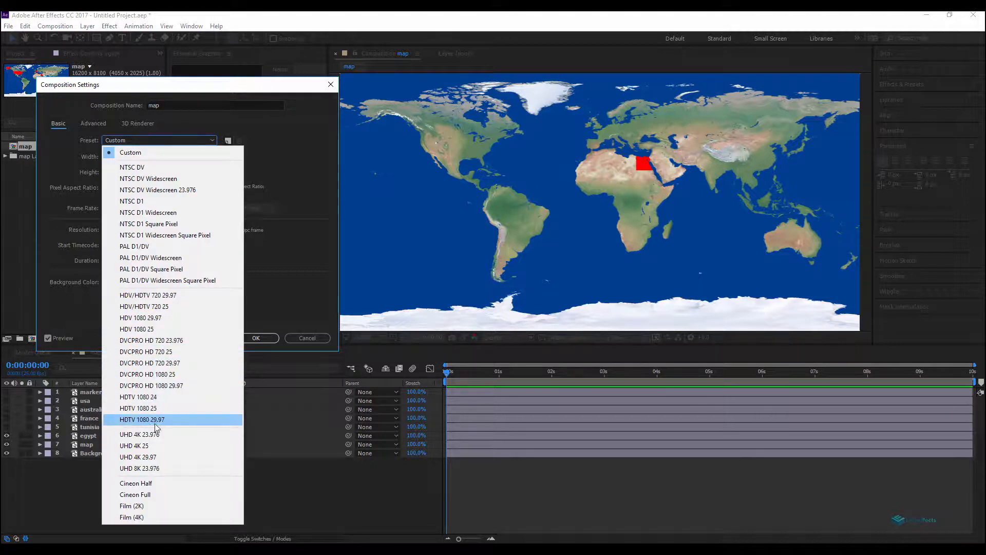
{"action": "left_click", "coordinate": [138, 409]}
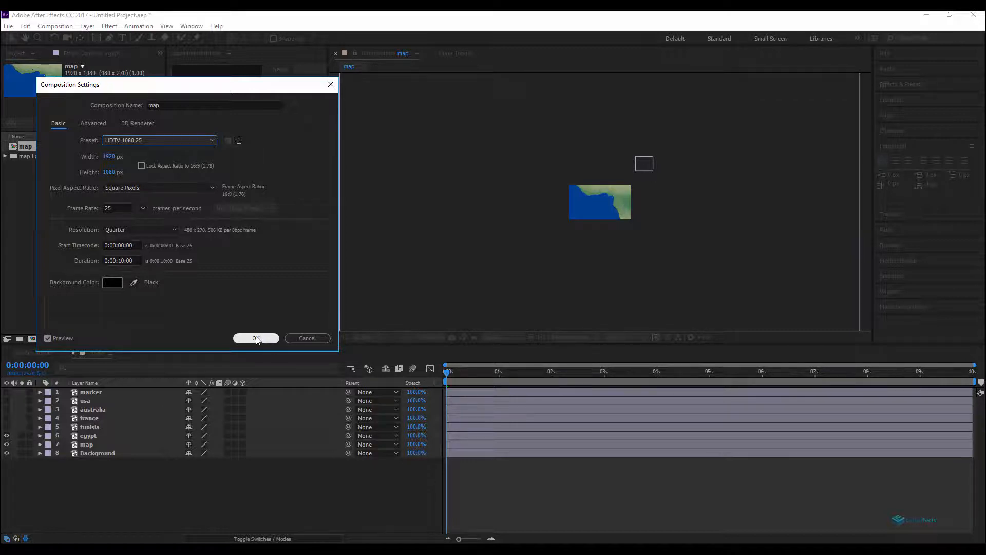
{"action": "left_click", "coordinate": [256, 338]}
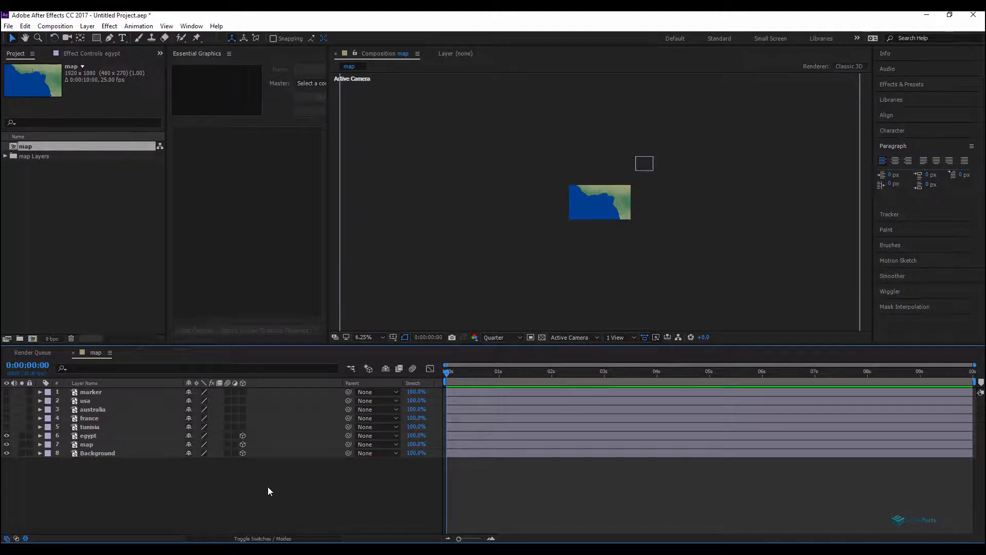
- Add a new Camera 1 layer to the map composition framing Egypt
{"action": "right_click", "coordinate": [269, 491]}
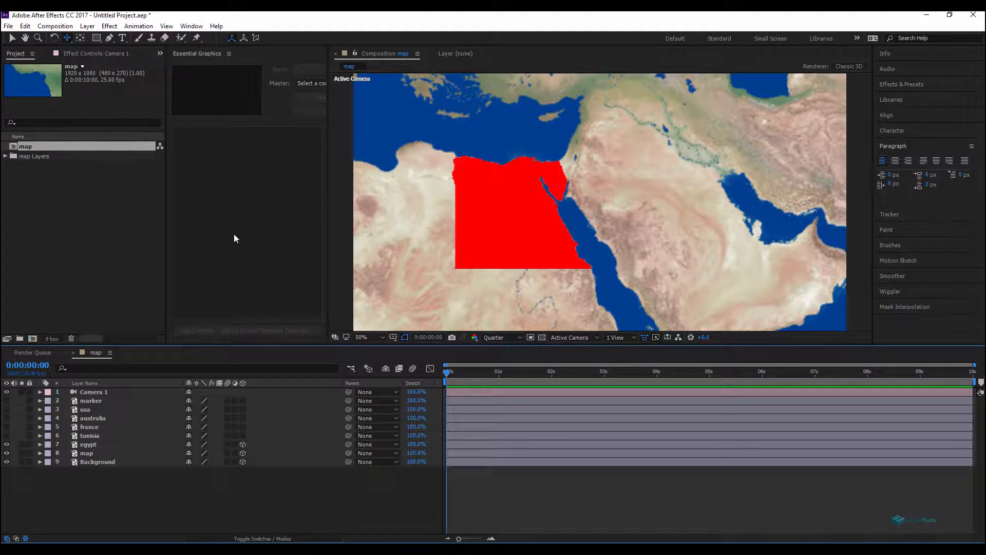
{"action": "mouse_move", "coordinate": [236, 101]}
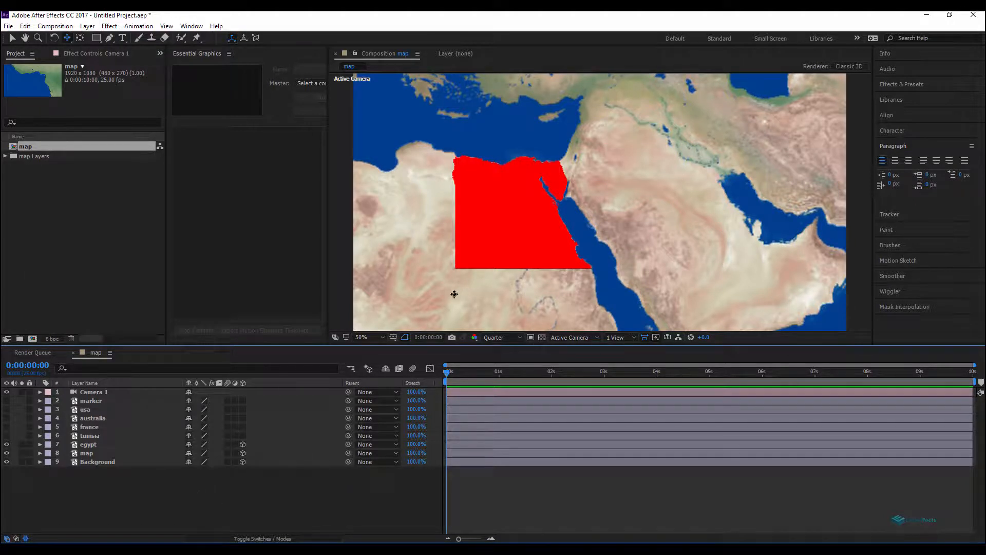
{"action": "mouse_move", "coordinate": [344, 464]}
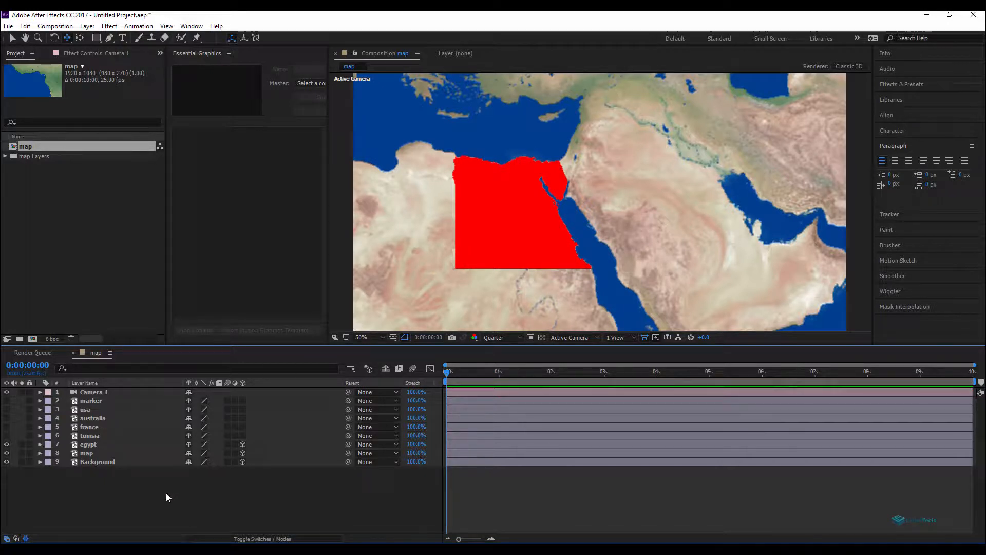
- Add an adjustment layer and move it directly beneath the egypt layer
{"action": "right_click", "coordinate": [167, 498]}
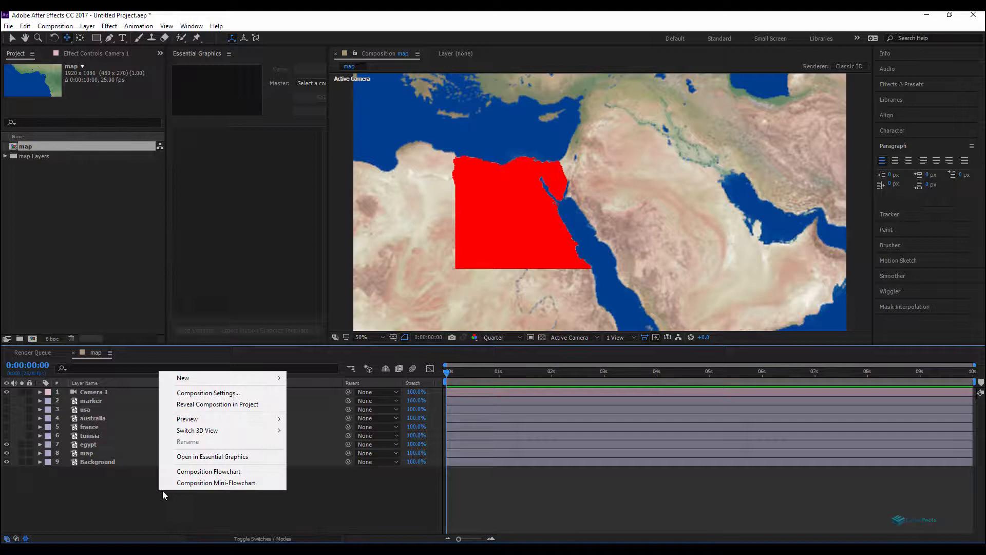
{"action": "mouse_move", "coordinate": [183, 378]}
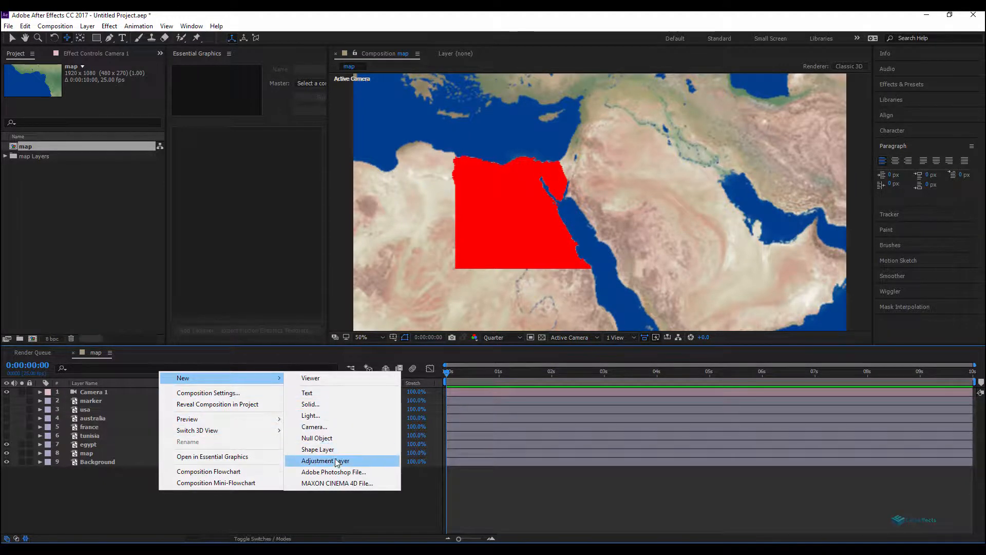
{"action": "left_click", "coordinate": [325, 460]}
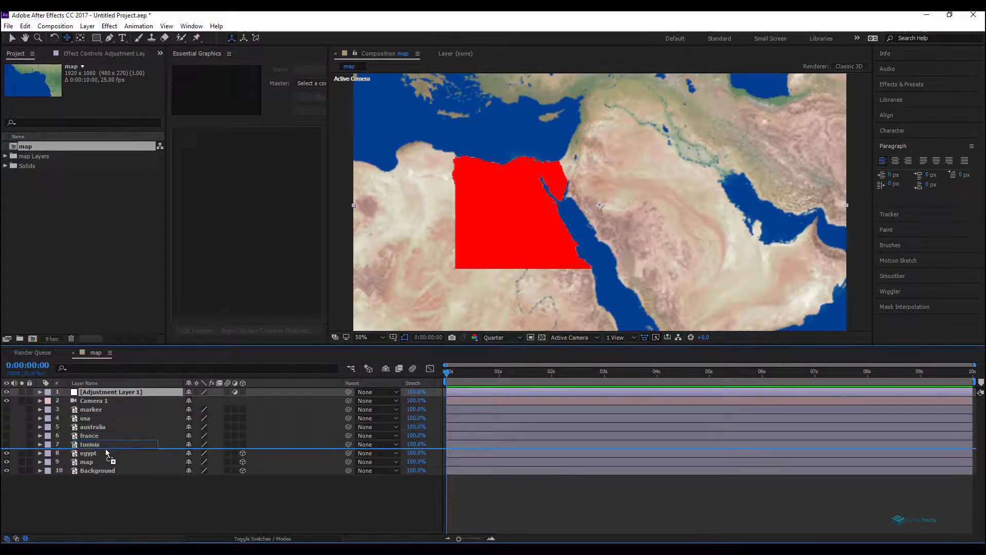
{"action": "left_click", "coordinate": [89, 453]}
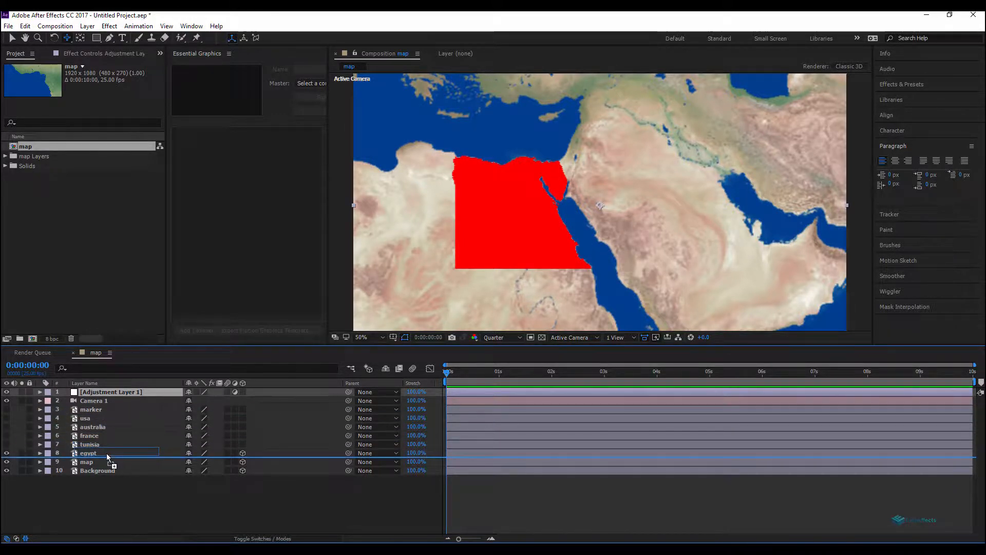
{"action": "left_click_drag", "start_coordinate": [110, 391], "coordinate": [110, 453]}
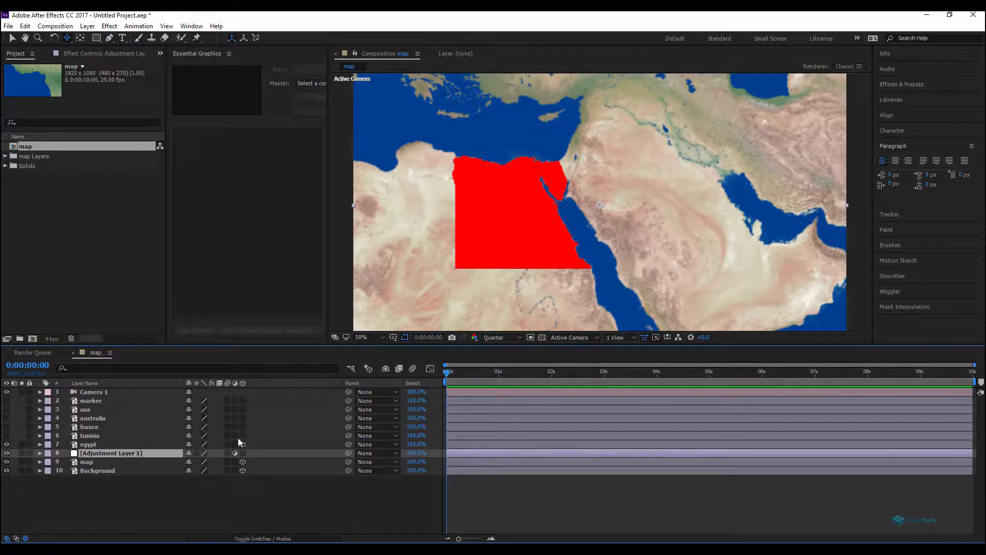
- Rename the adjustment layer to 'H egypt' and hide the red egypt shape
{"action": "double_click", "coordinate": [111, 453]}
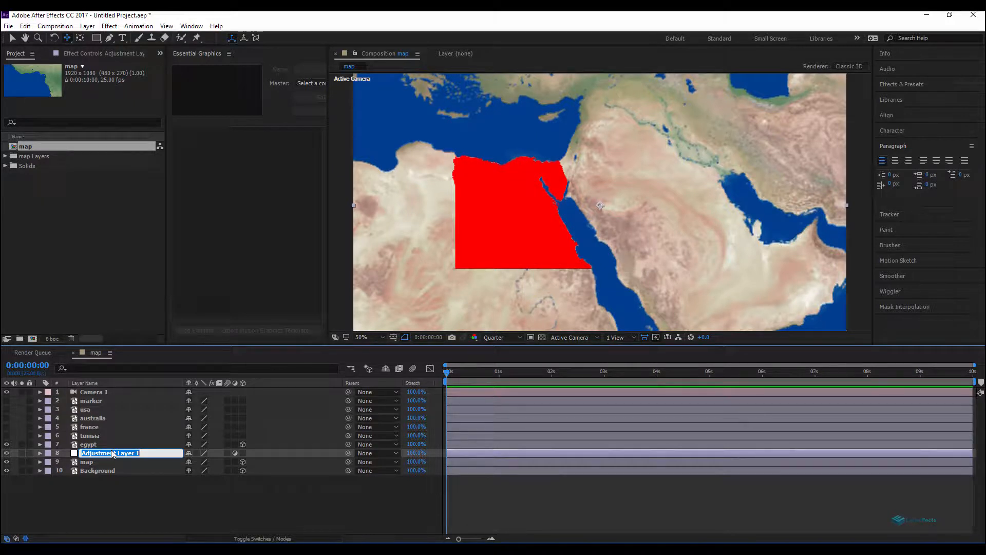
{"action": "type", "text": "H e"}
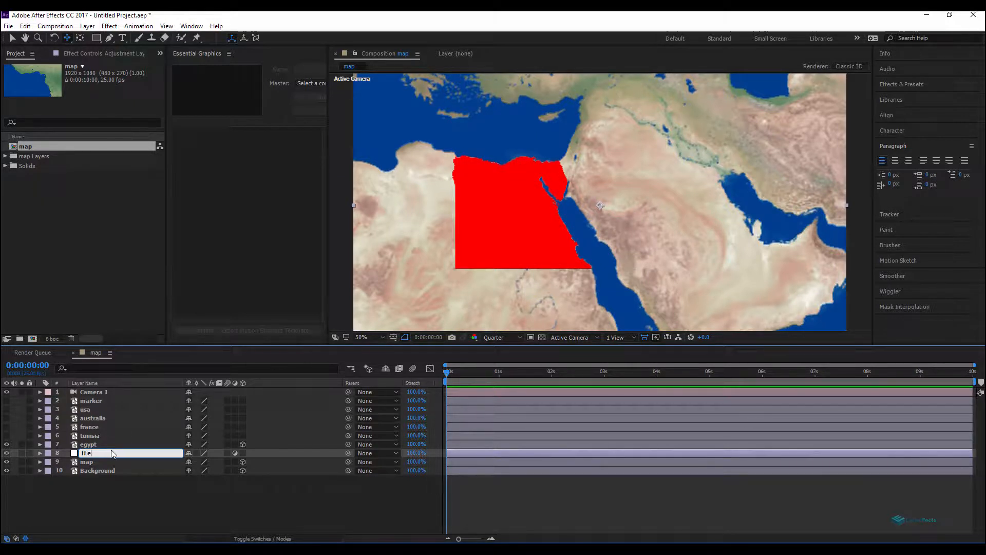
{"action": "type", "text": "gypt"}
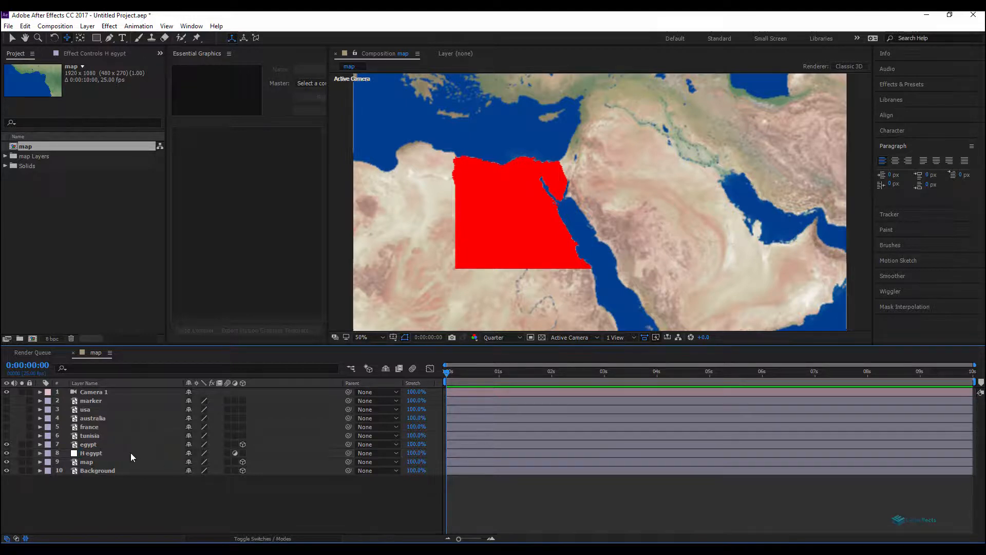
{"action": "left_click", "coordinate": [91, 454]}
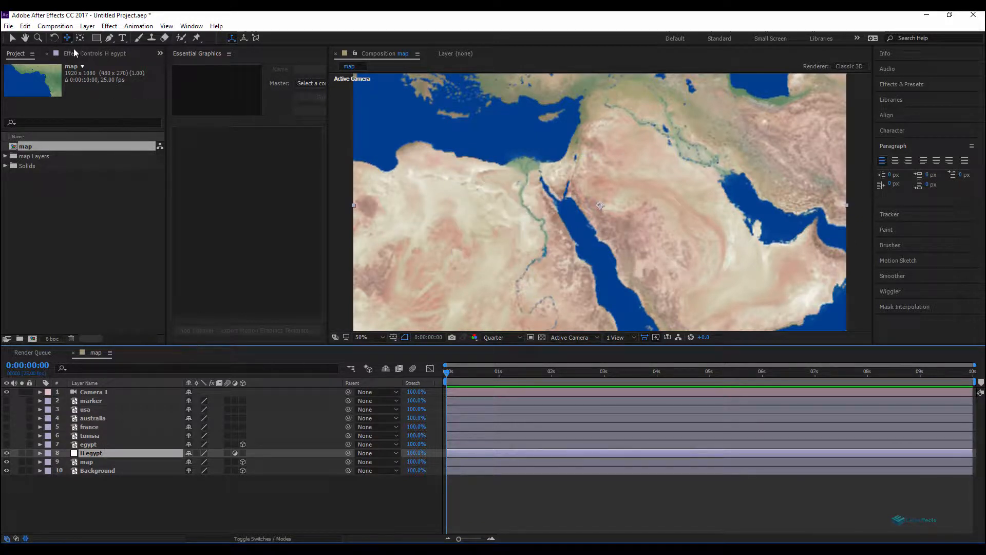
- Apply an Exposure effect at -1.32 to H egypt and show the egypt layer again
{"action": "left_click", "coordinate": [109, 26]}
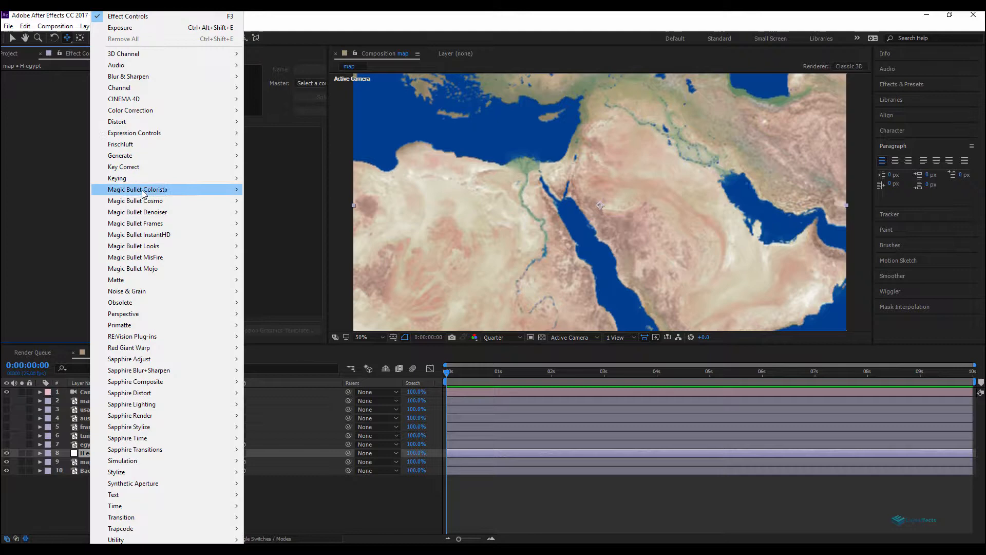
{"action": "mouse_move", "coordinate": [131, 110]}
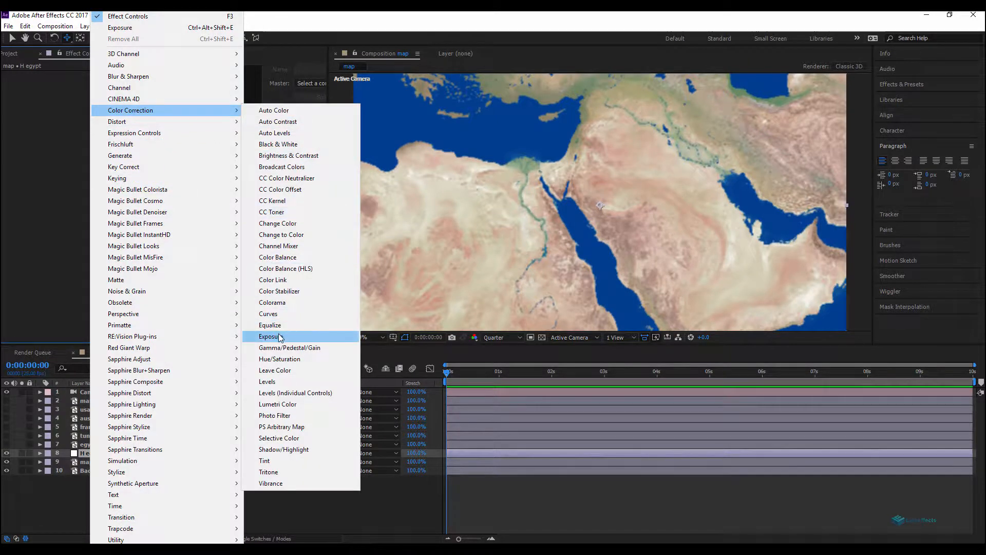
{"action": "left_click", "coordinate": [269, 336]}
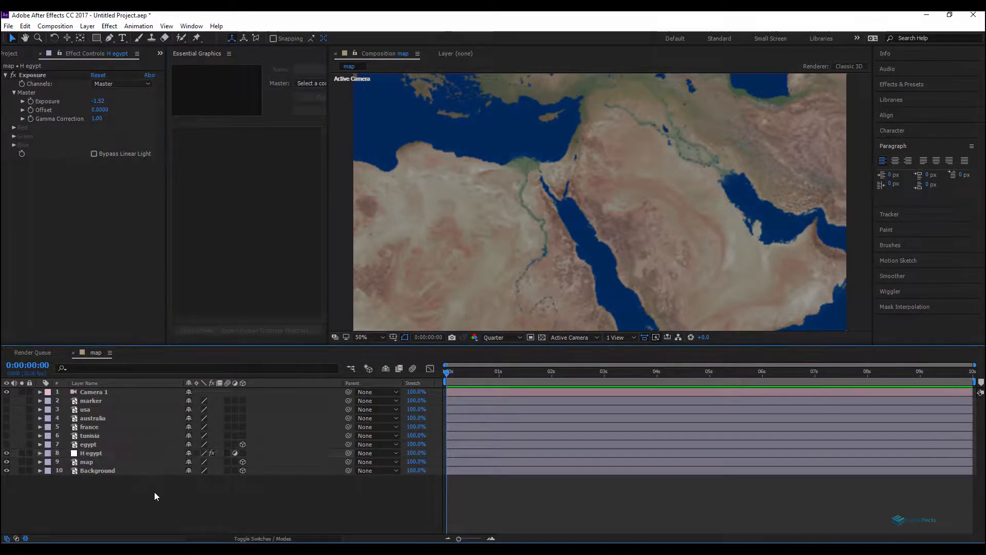
{"action": "left_click", "coordinate": [87, 444]}
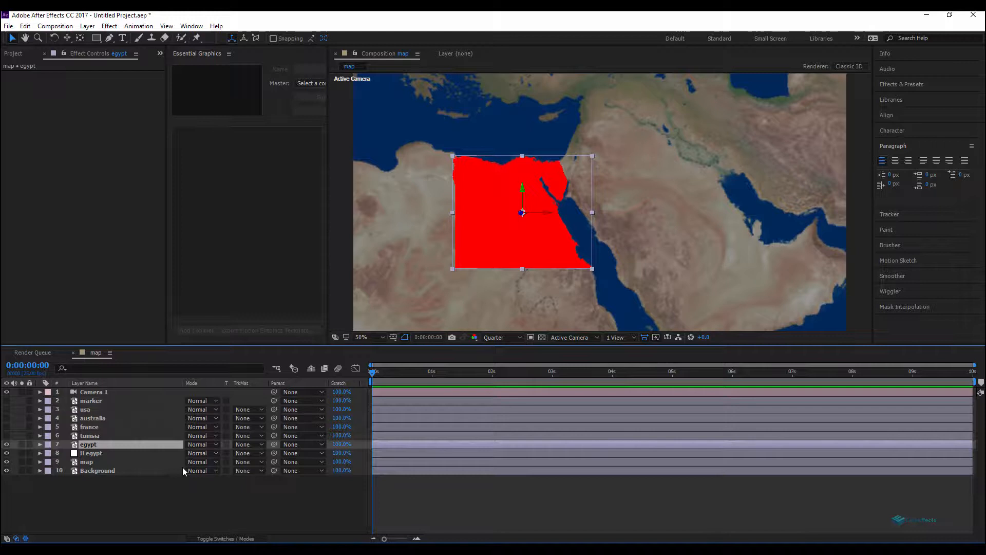
- Set H egypt's track matte to Alpha Inverted Matte 'egypt' so only the surroundings darken
{"action": "left_click", "coordinate": [246, 453]}
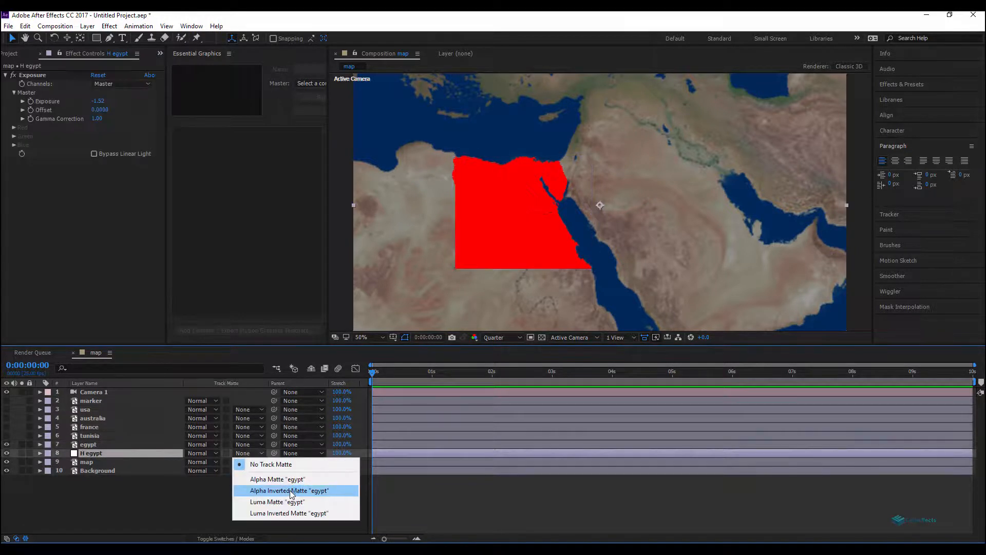
{"action": "left_click", "coordinate": [288, 490]}
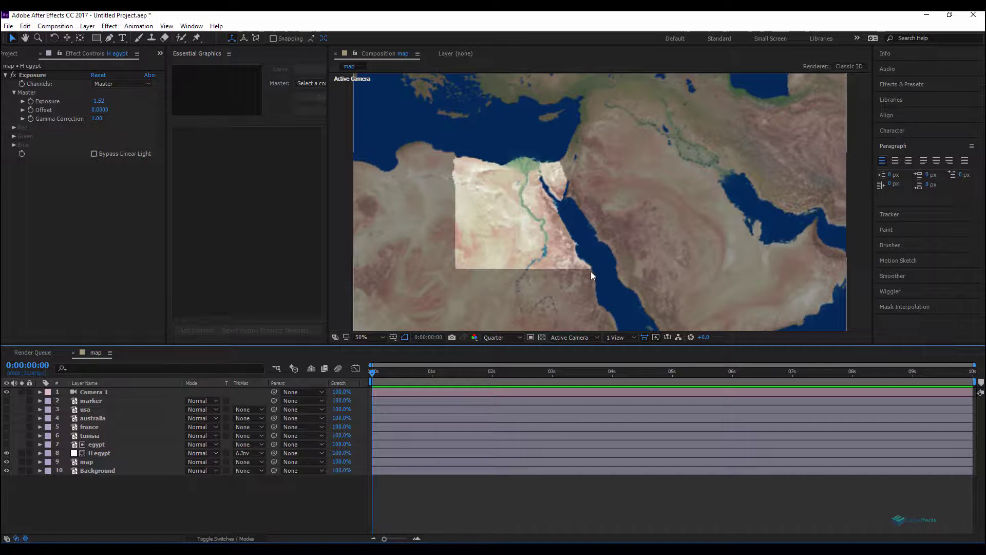
{"action": "mouse_move", "coordinate": [461, 173]}
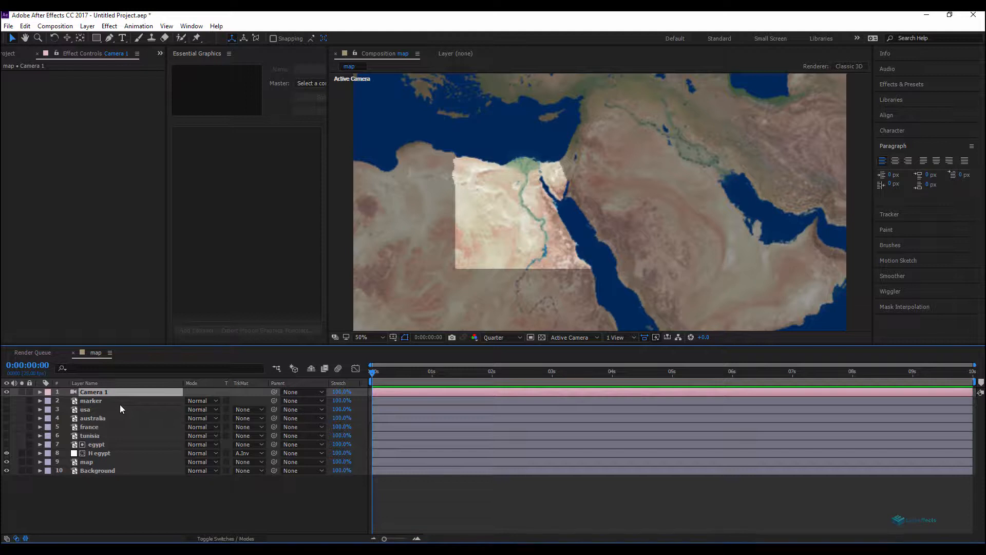
- Reveal Camera 1's Transform properties and select the egypt layer to show its Opacity
{"action": "left_click", "coordinate": [40, 393]}
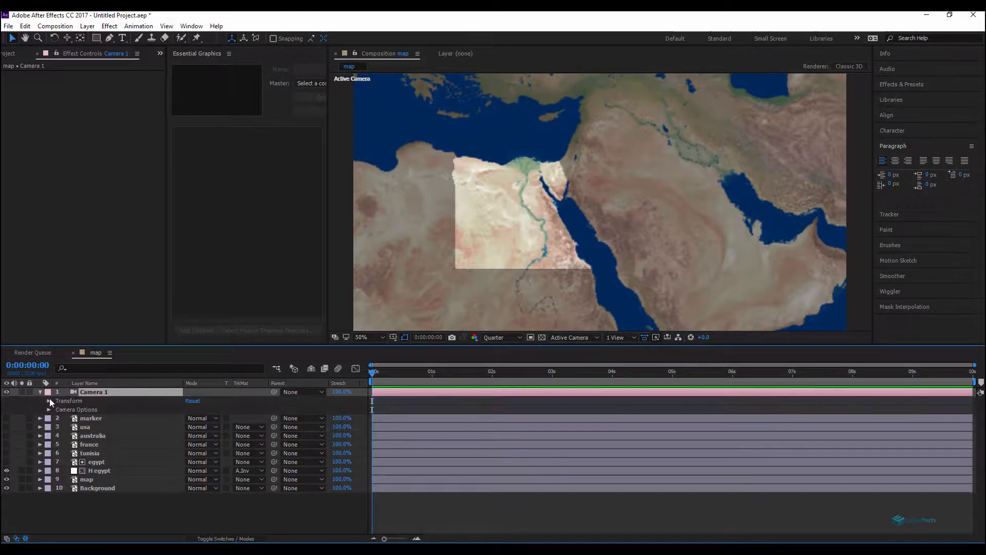
{"action": "left_click", "coordinate": [48, 399]}
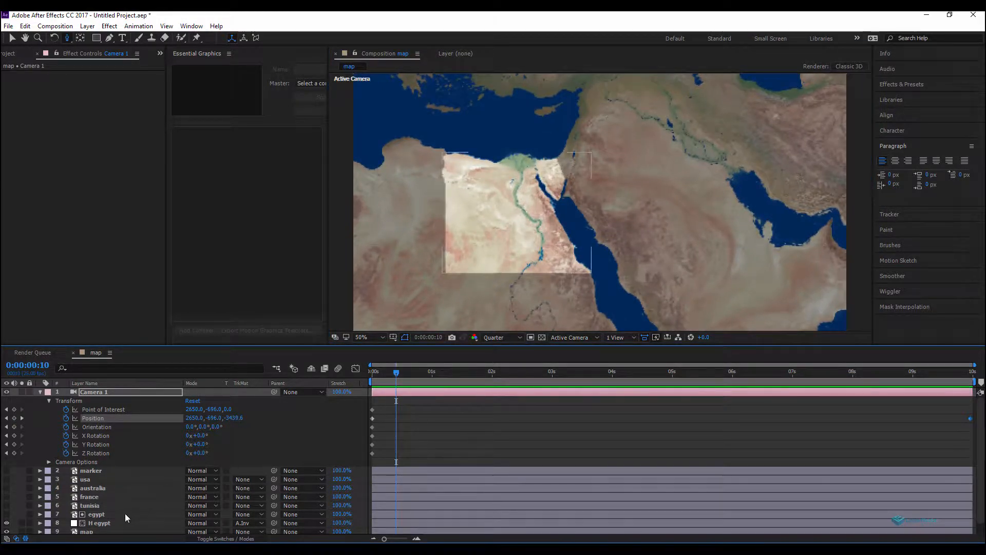
{"action": "left_click", "coordinate": [96, 514]}
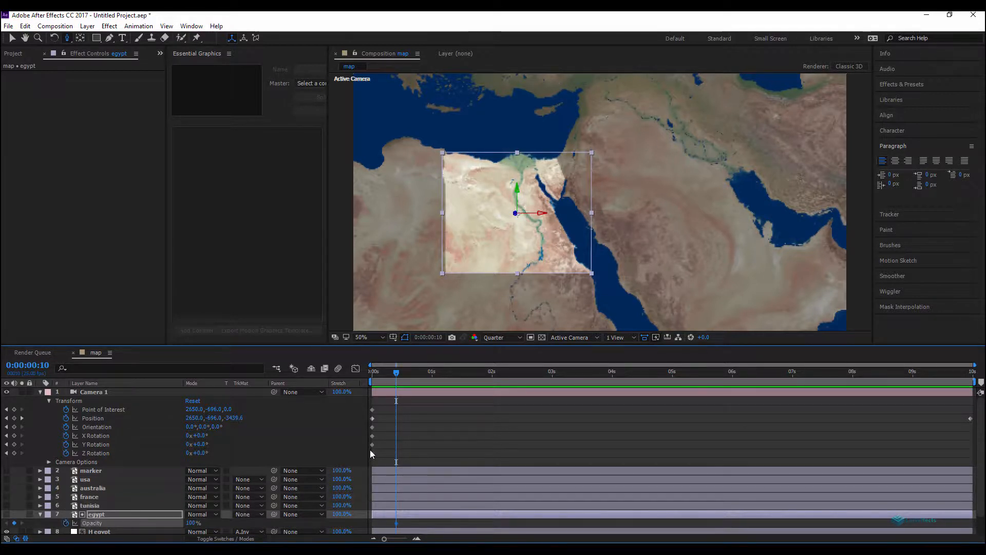
- Add a quick run of egypt Opacity keyframes near frame 0, alternating 0% and 100%
{"action": "left_click", "coordinate": [393, 372]}
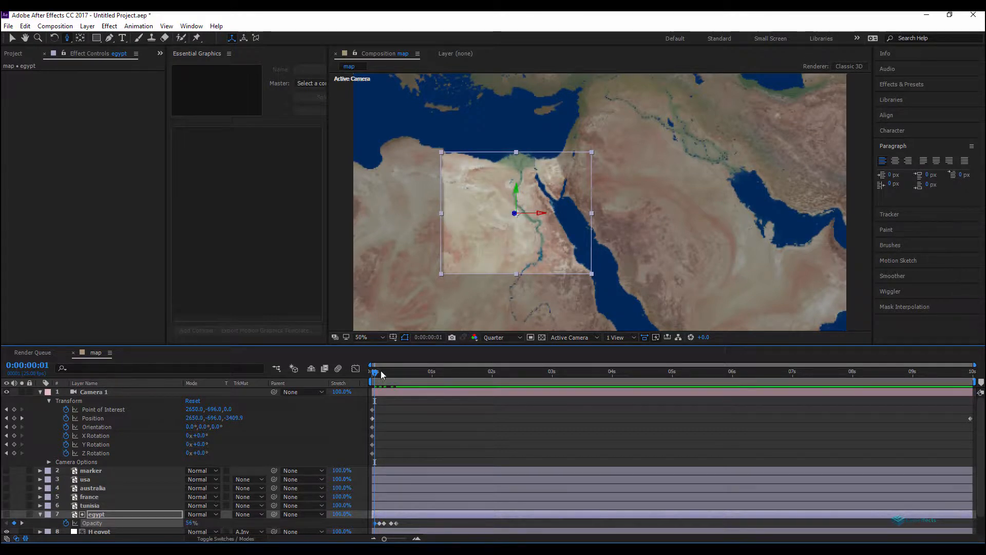
{"action": "left_click", "coordinate": [373, 372]}
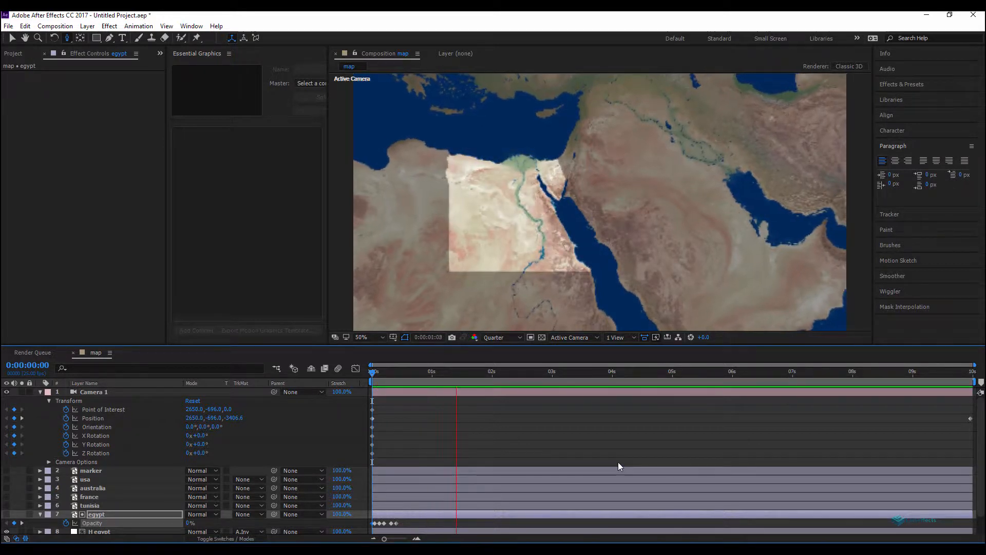
{"action": "left_click", "coordinate": [401, 372]}
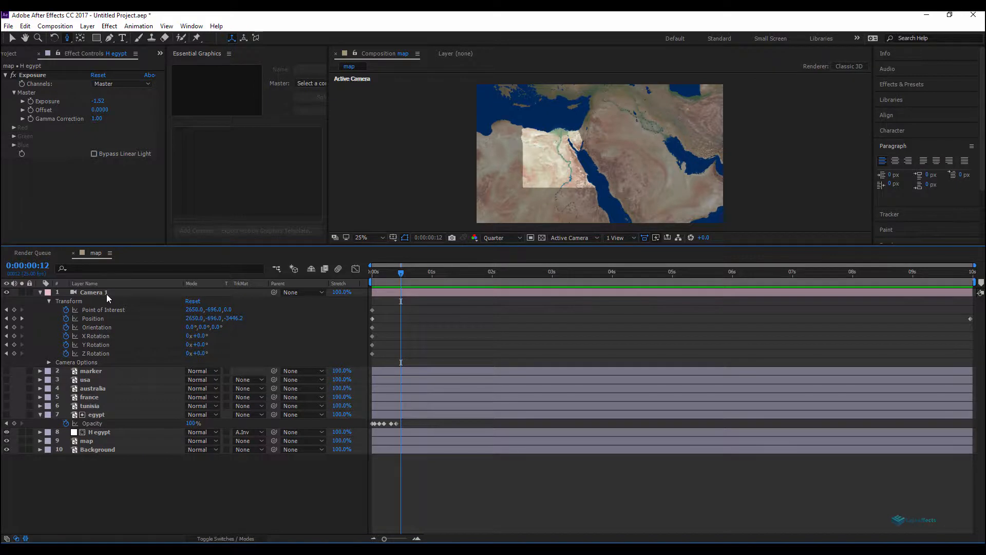
- Duplicate H egypt, rename the copy H tunisia and place it under tunisia
{"action": "left_click", "coordinate": [95, 291]}
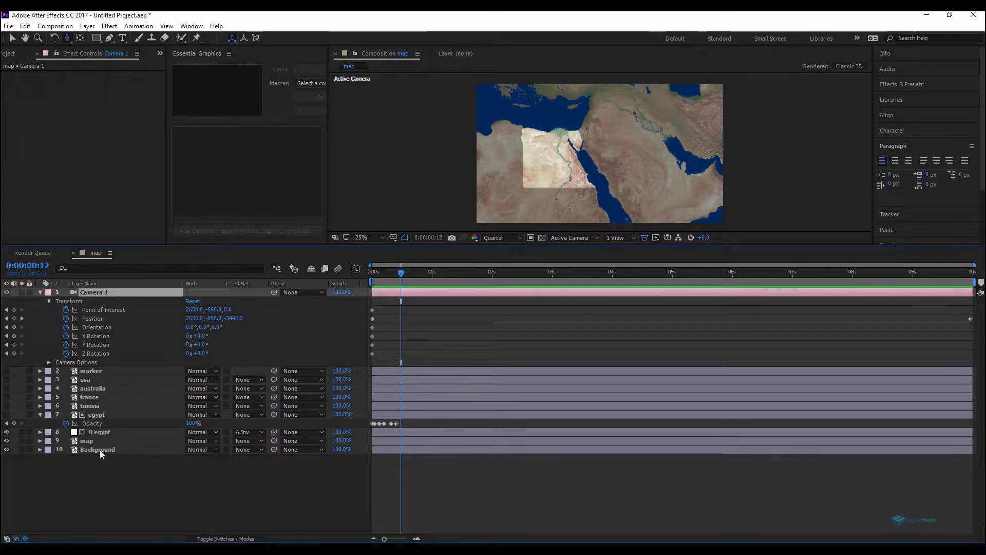
{"action": "left_click", "coordinate": [96, 450]}
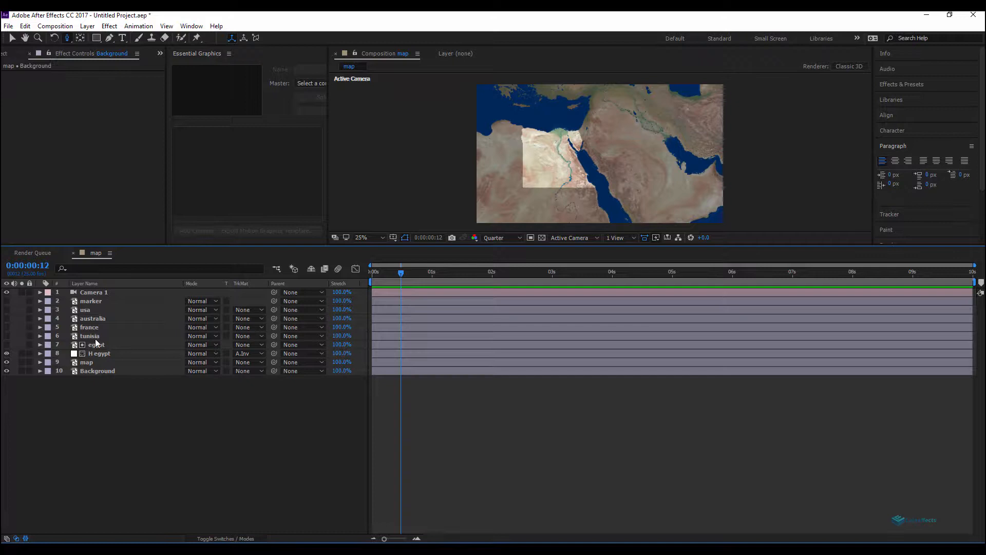
{"action": "left_click", "coordinate": [99, 353]}
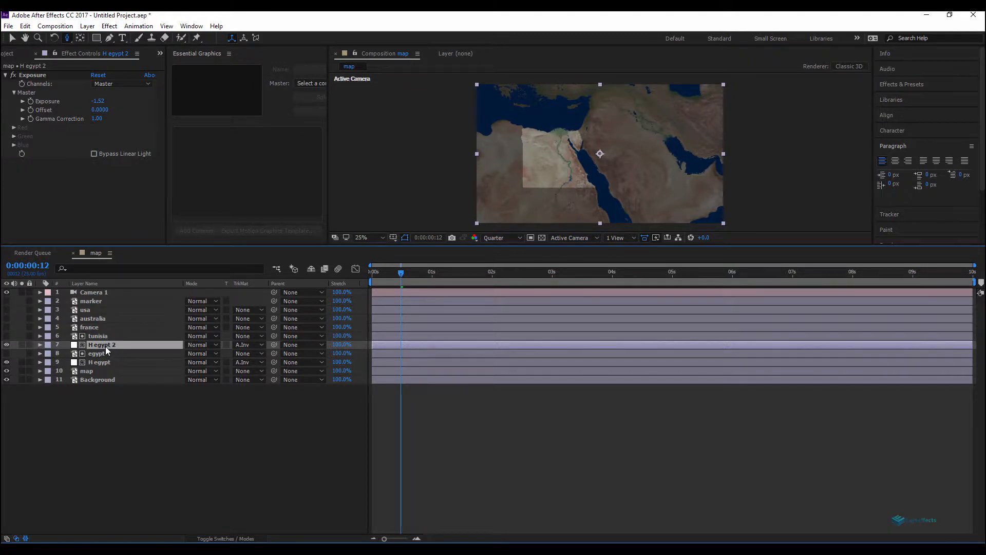
{"action": "double_click", "coordinate": [101, 345]}
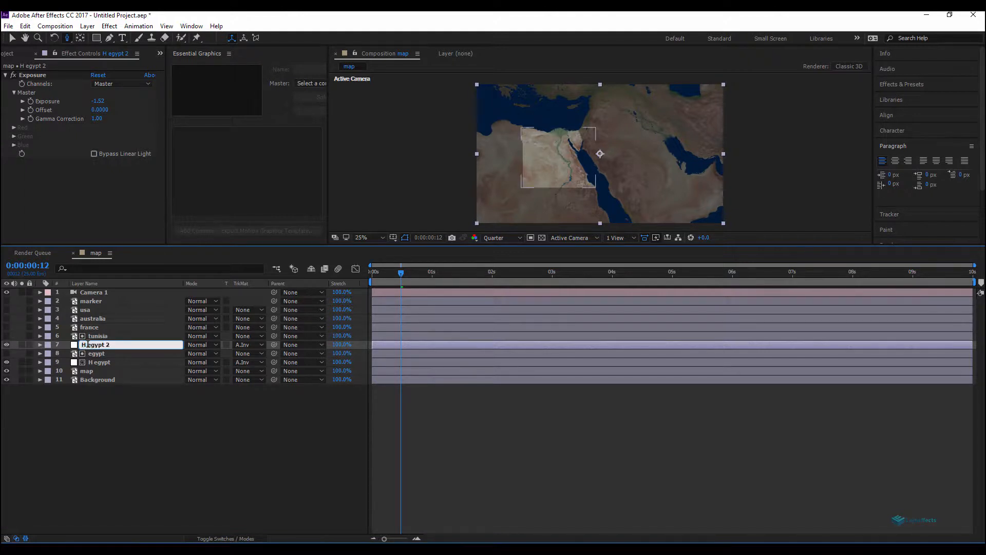
{"action": "type", "text": "H tunisia"}
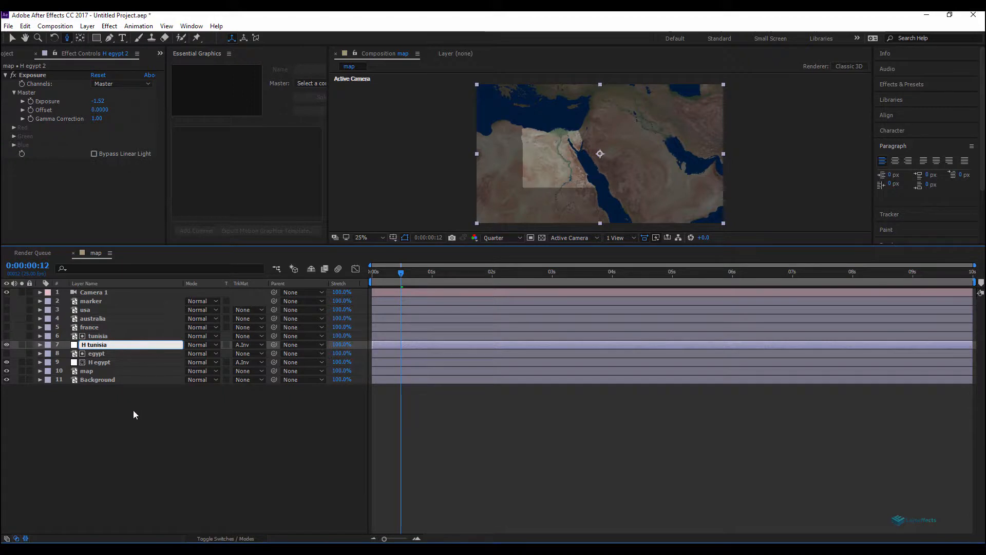
{"action": "left_click", "coordinate": [101, 344]}
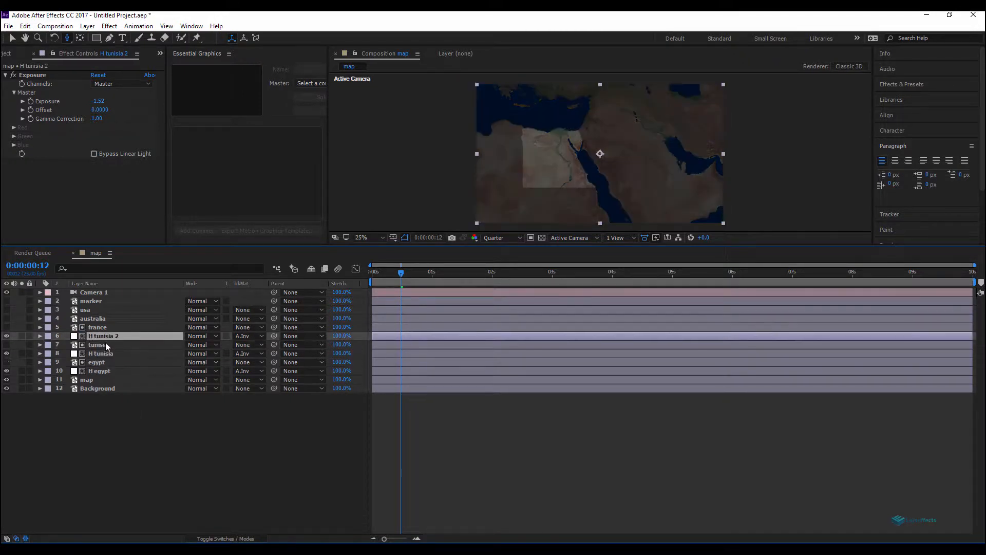
- Create H france, H australia and H usa highlight layers the same way beneath their countries
{"action": "double_click", "coordinate": [102, 335]}
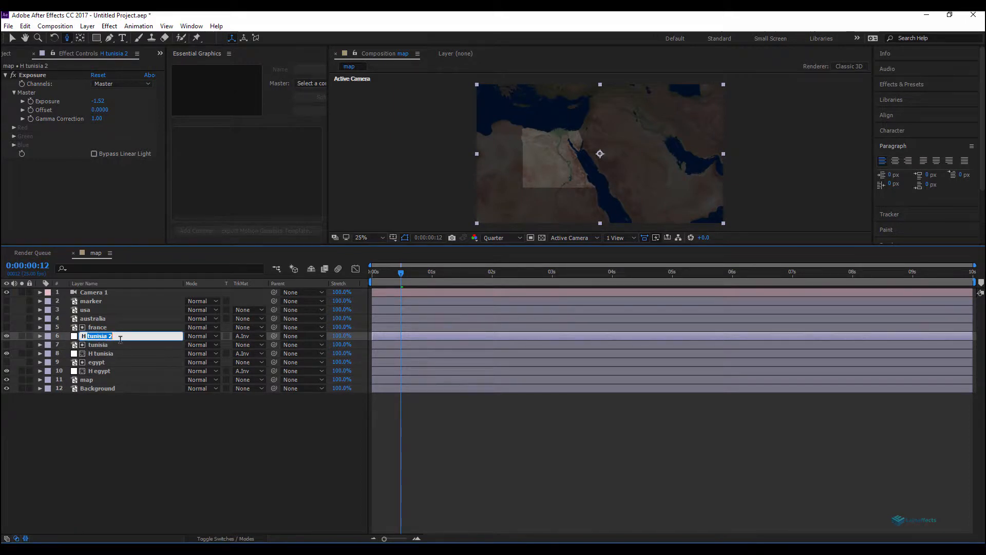
{"action": "type", "text": "H france"}
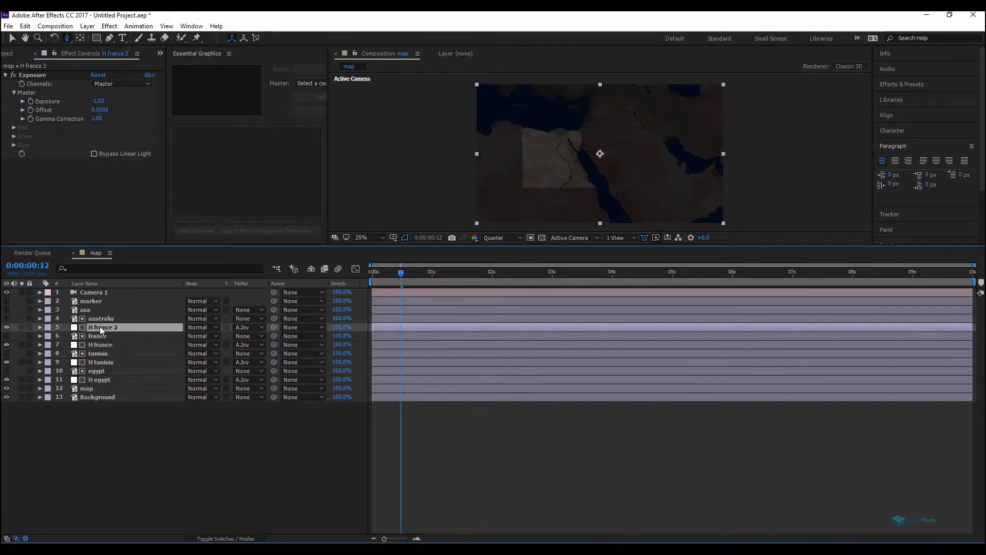
{"action": "double_click", "coordinate": [102, 327]}
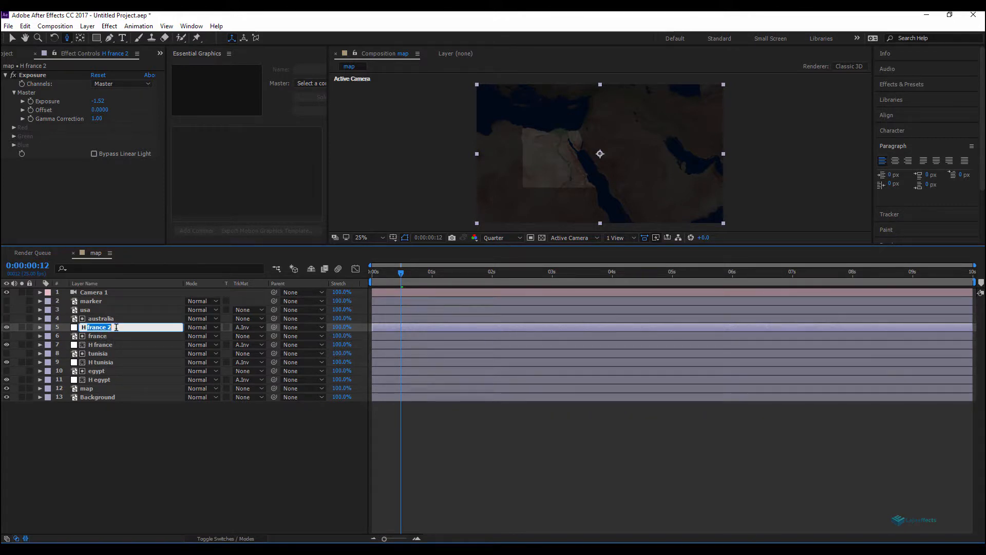
{"action": "type", "text": "H australia"}
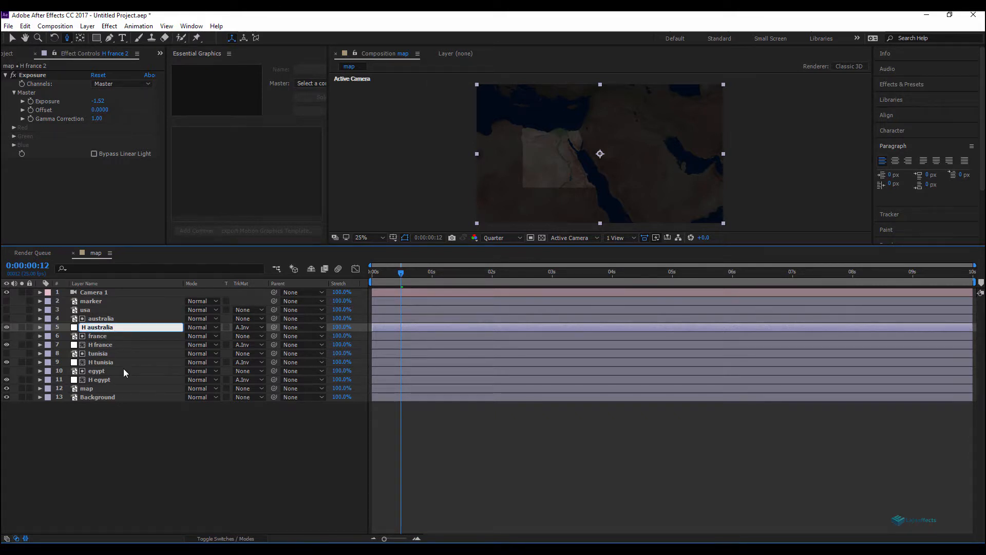
{"action": "left_click", "coordinate": [102, 327]}
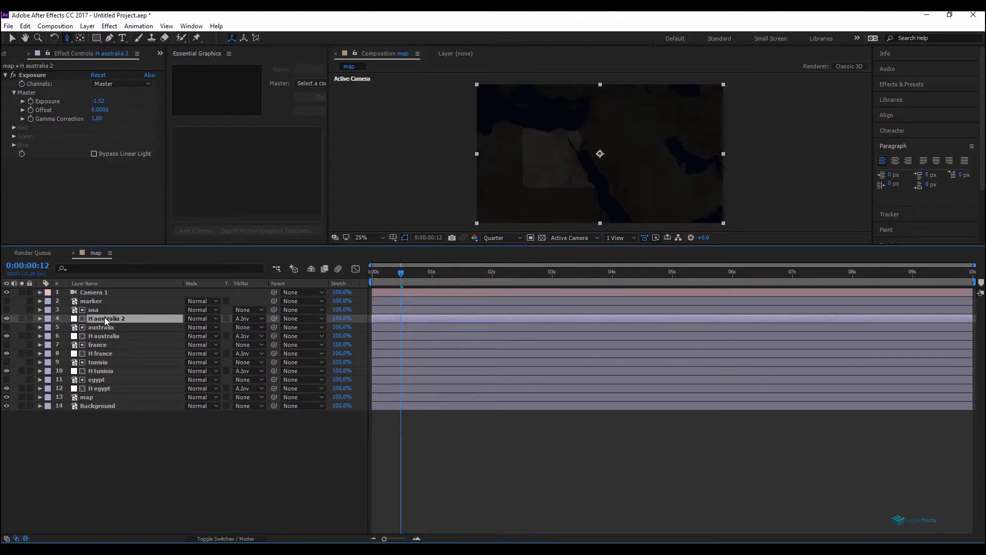
{"action": "double_click", "coordinate": [105, 318]}
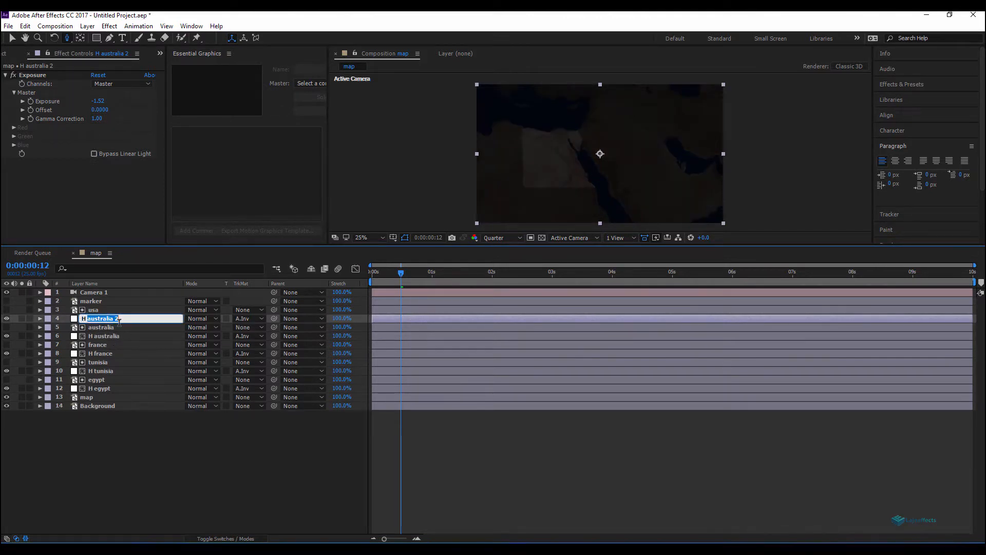
{"action": "type", "text": "H usa"}
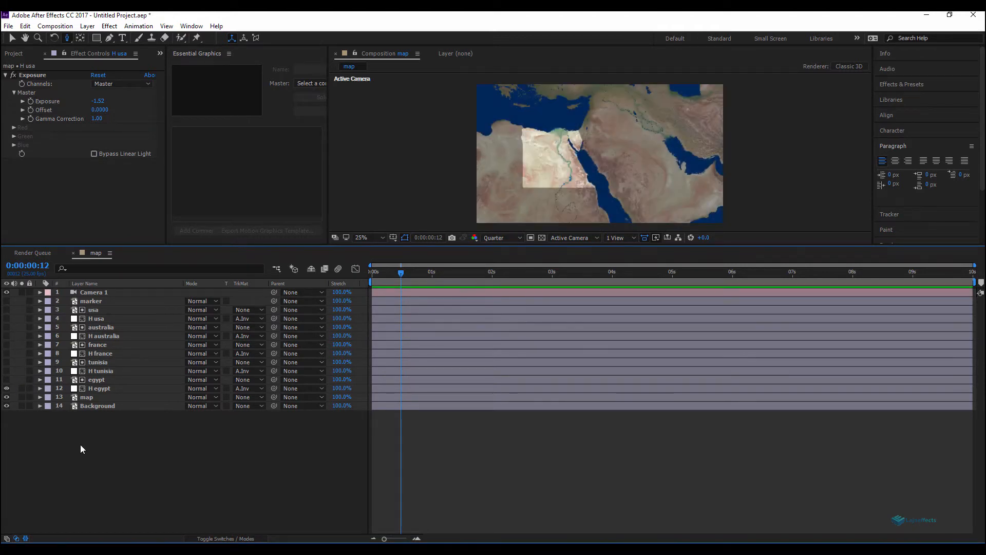
- Add a new null object, Null 2, above Camera 1 and reselect the camera layer
{"action": "left_click", "coordinate": [99, 389]}
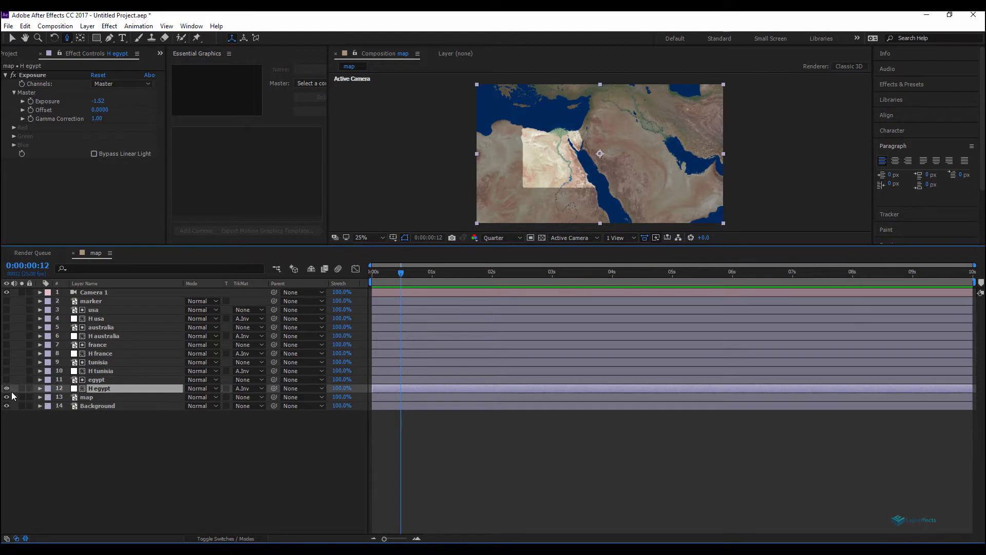
{"action": "mouse_move", "coordinate": [117, 399]}
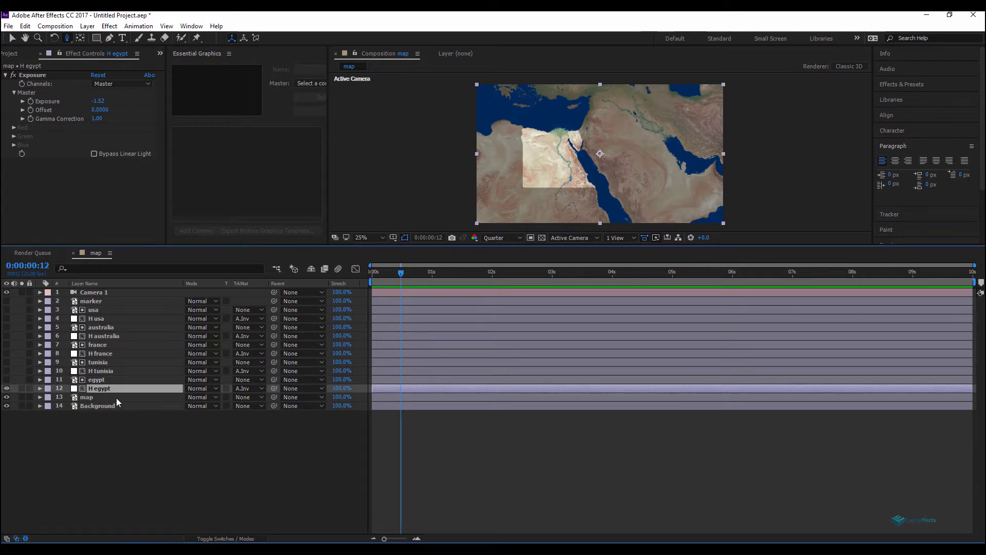
{"action": "mouse_move", "coordinate": [151, 367]}
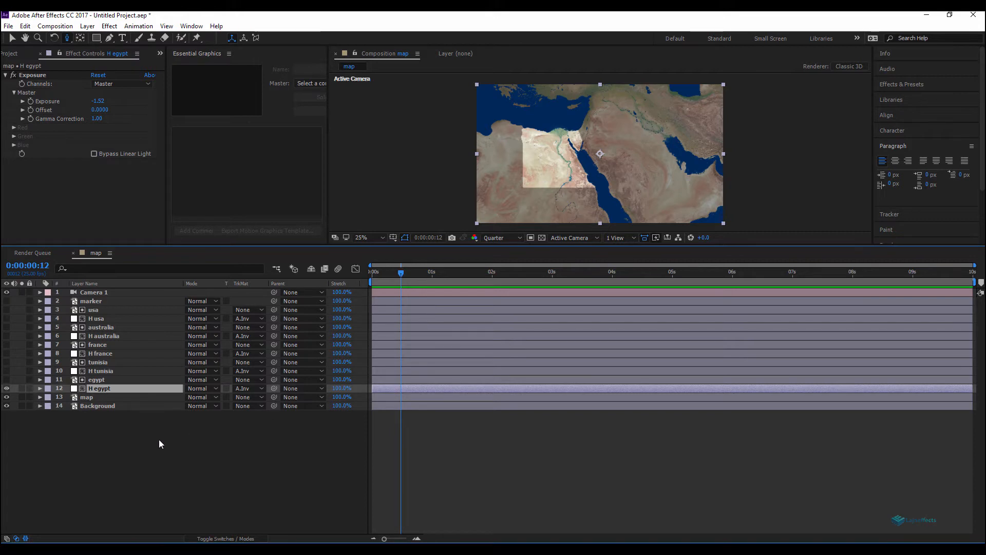
{"action": "left_click", "coordinate": [94, 292]}
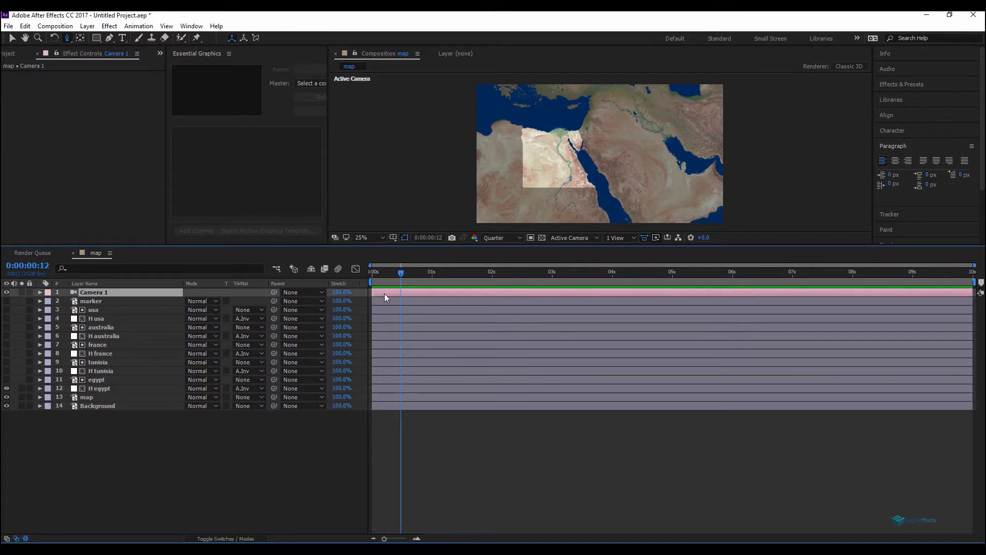
{"action": "left_click", "coordinate": [39, 292]}
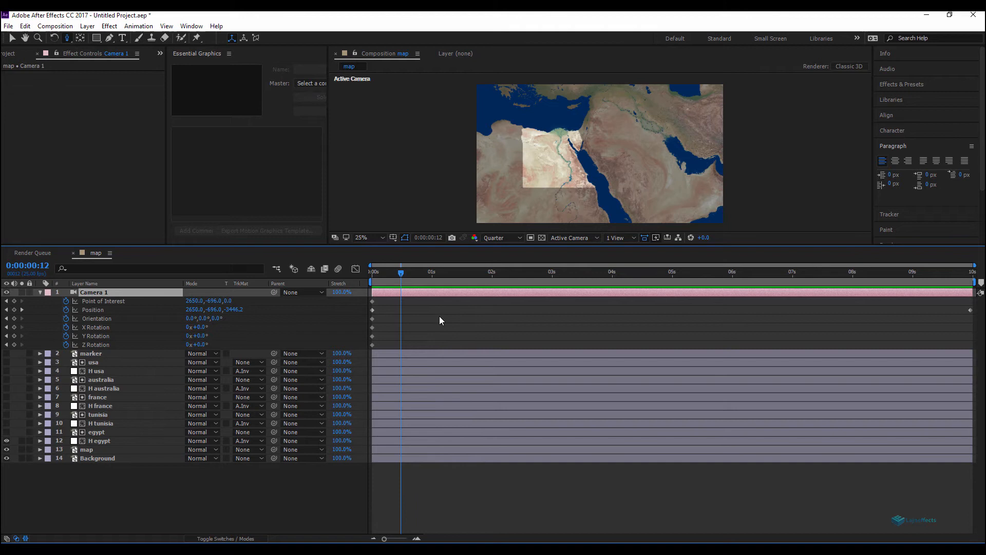
{"action": "right_click", "coordinate": [442, 321]}
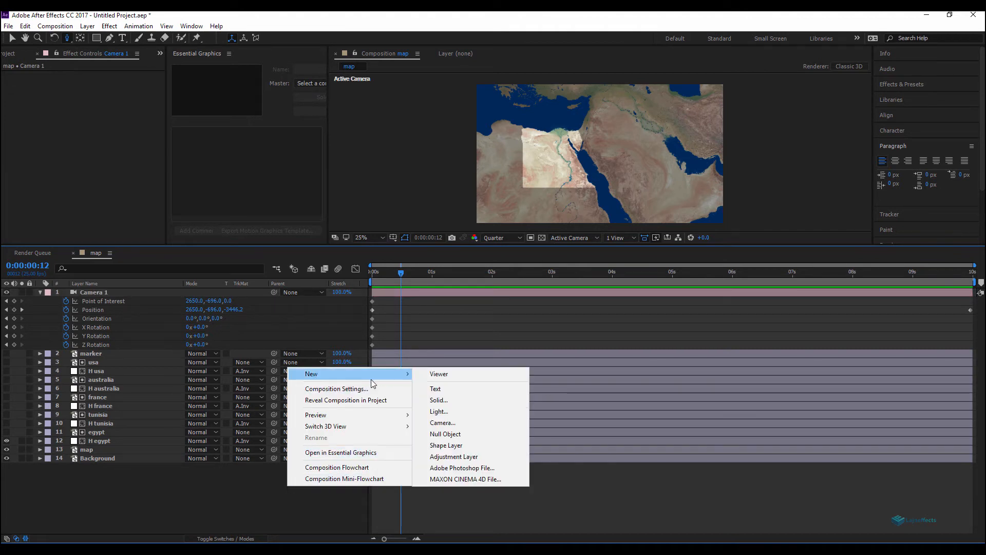
{"action": "left_click", "coordinate": [446, 434]}
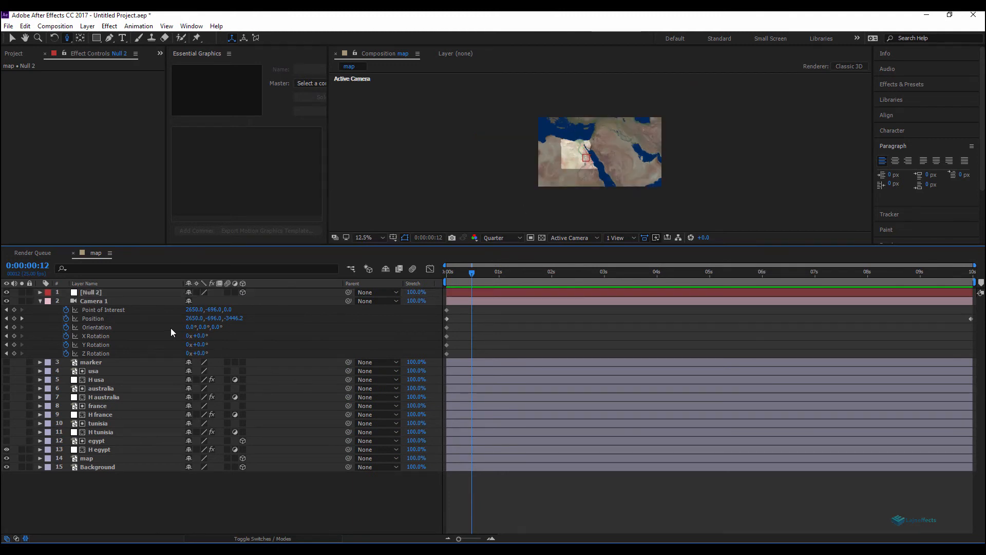
{"action": "left_click", "coordinate": [94, 301]}
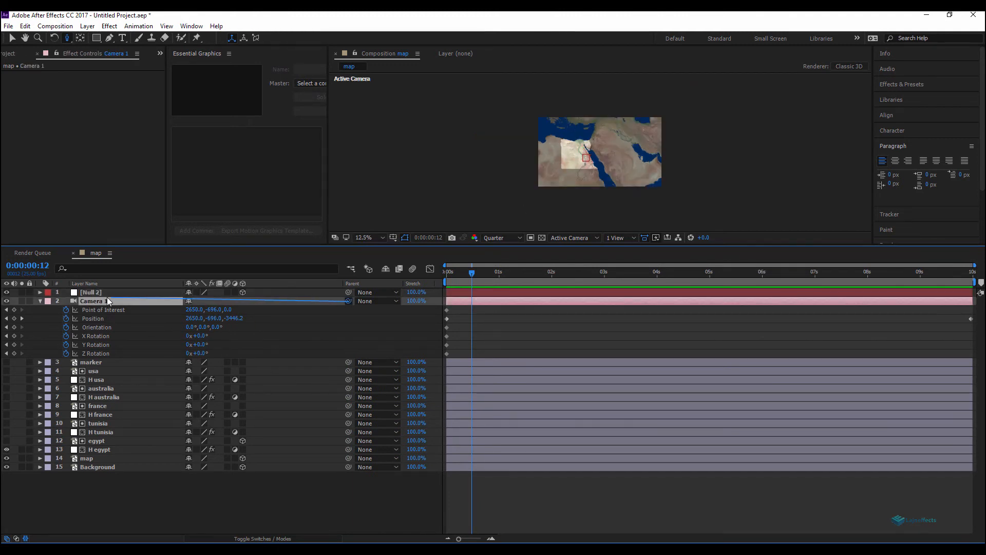